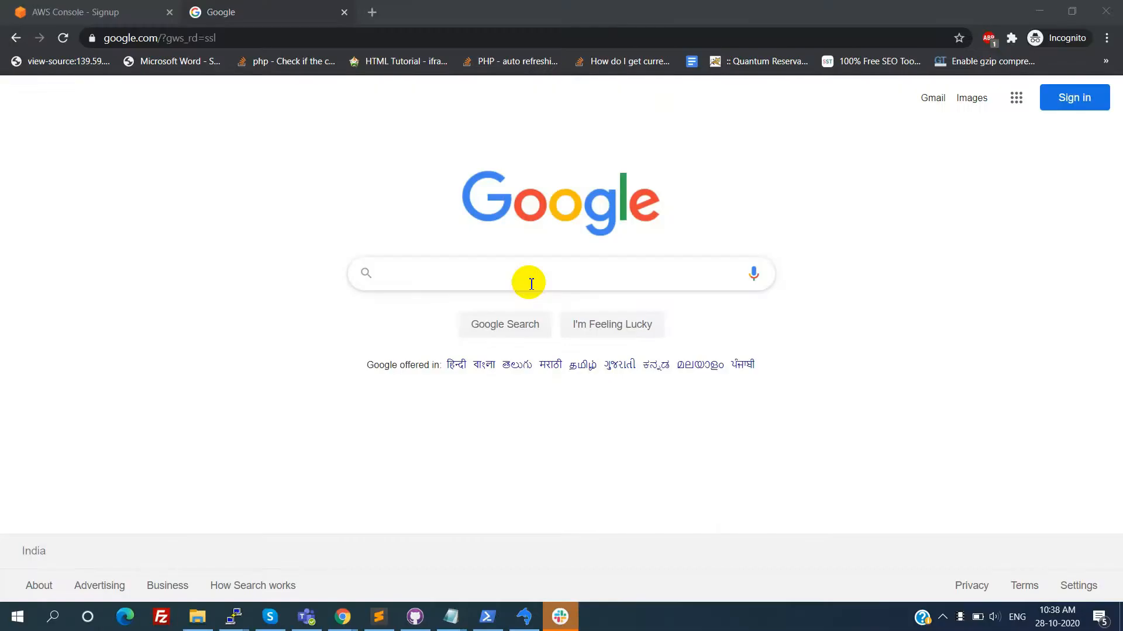
Search Google for 'aws console' and open the AWS Management Console result
text(aws console)
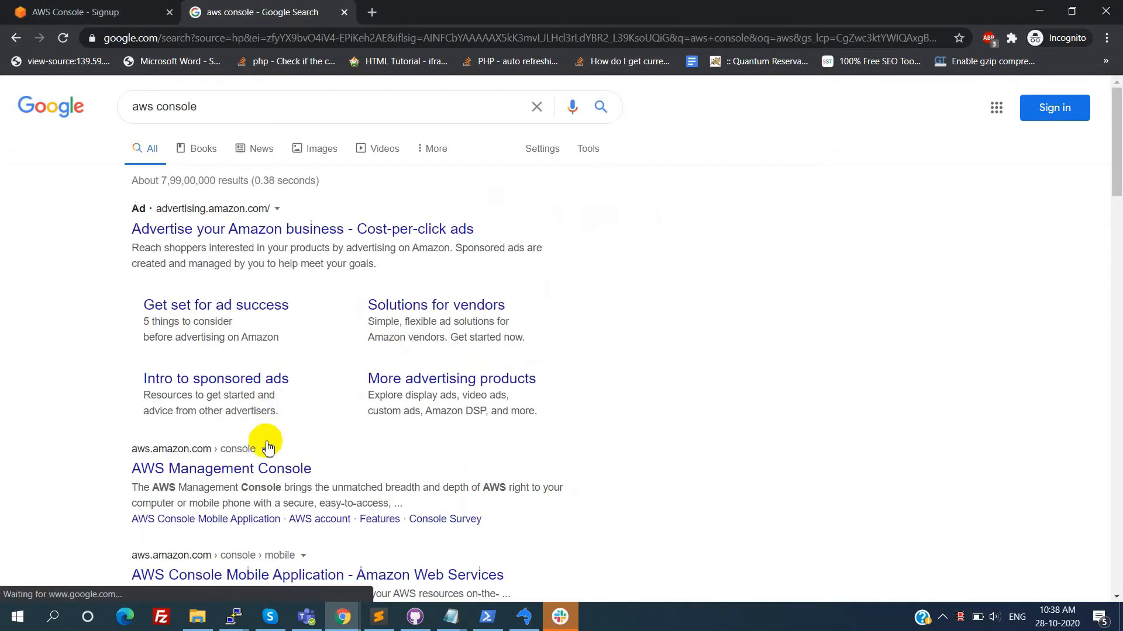
click(221, 468)
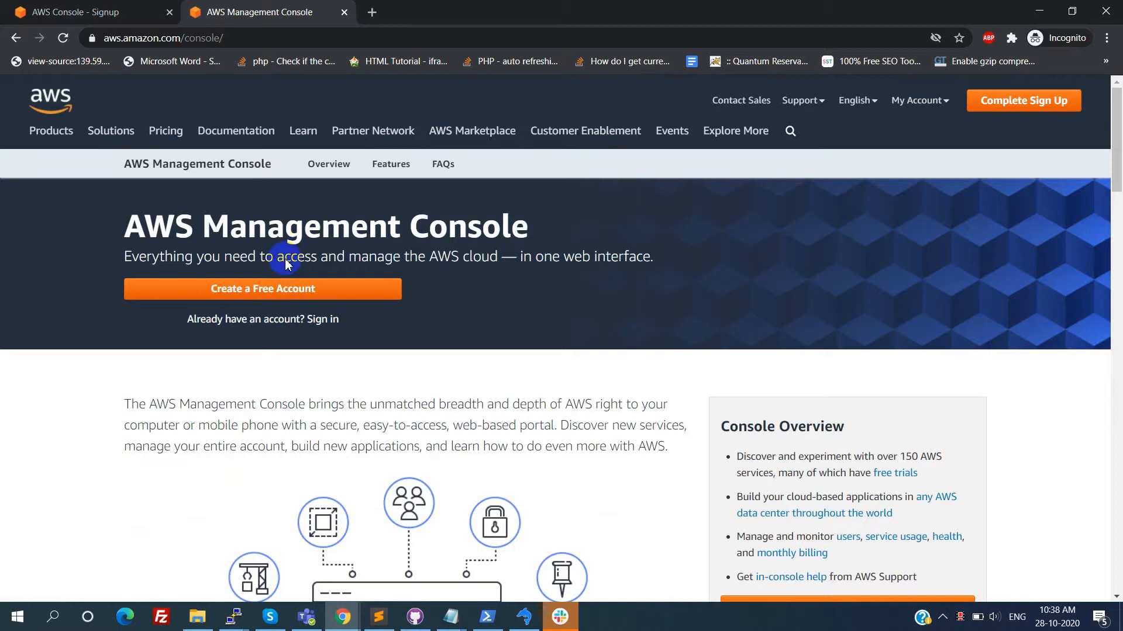
mouse_move(901, 480)
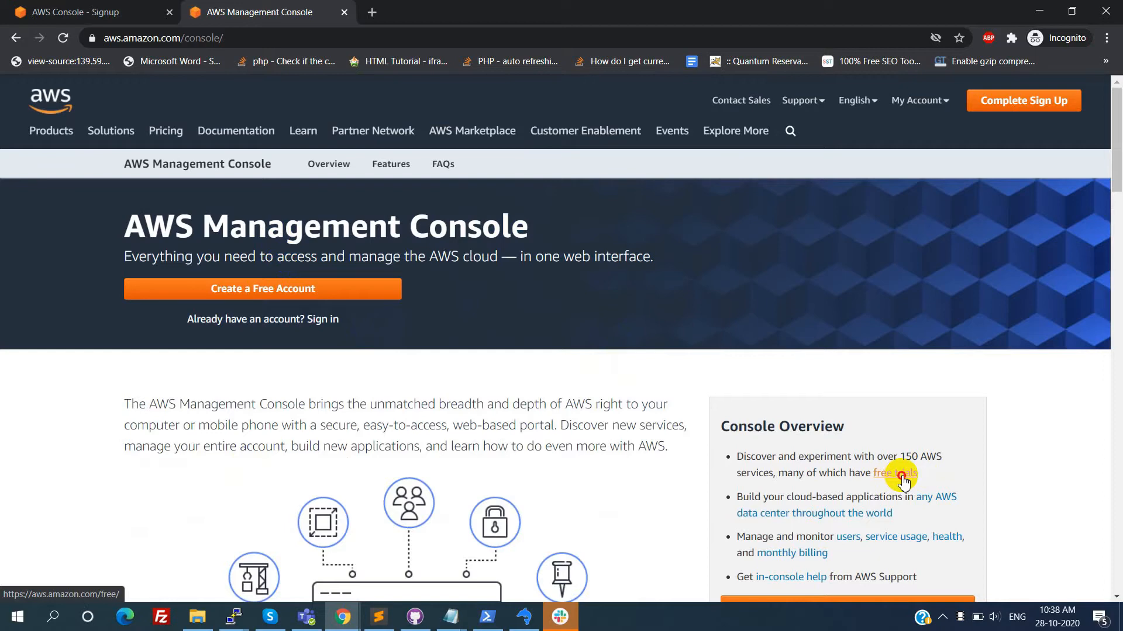
Open the AWS Free Tier page from the free trials link and browse its product cards
click(900, 473)
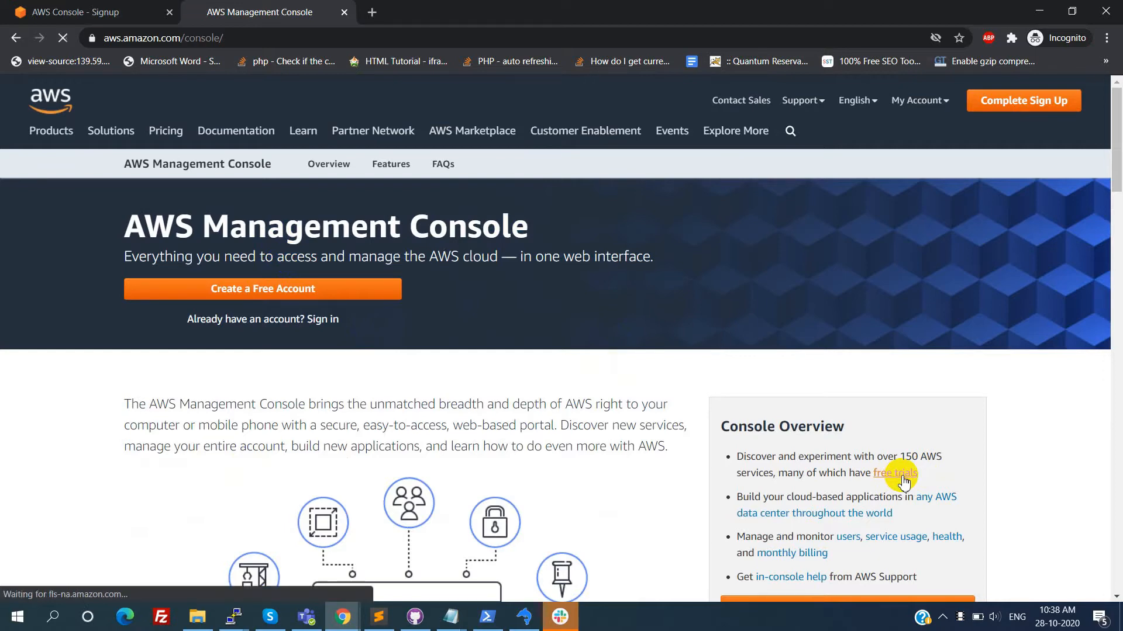
click(896, 472)
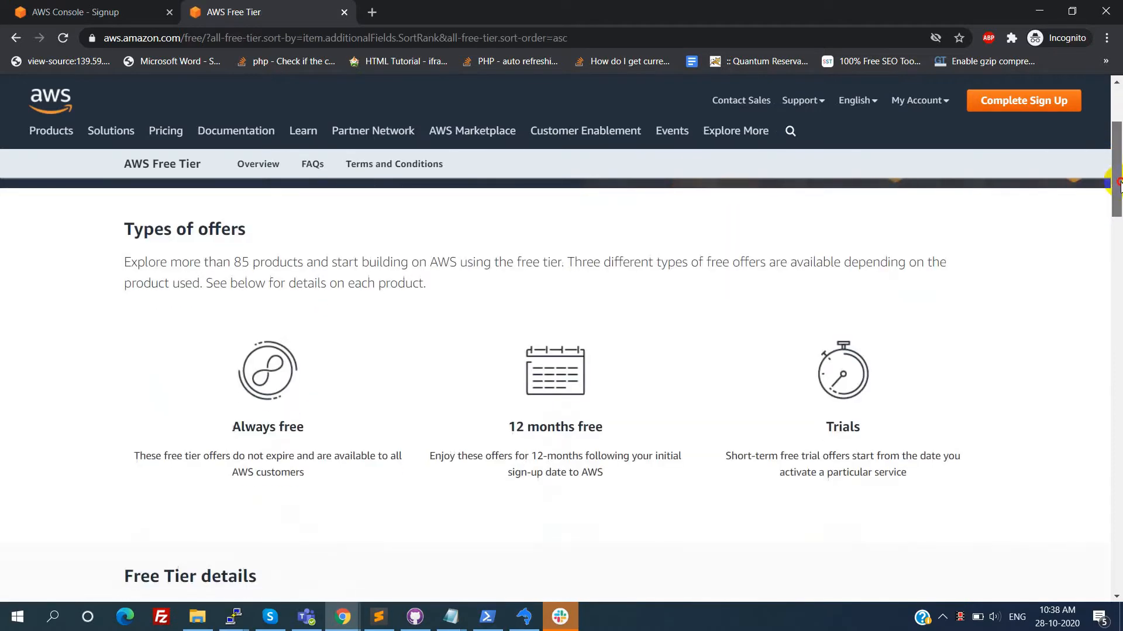
scroll(down, 3)
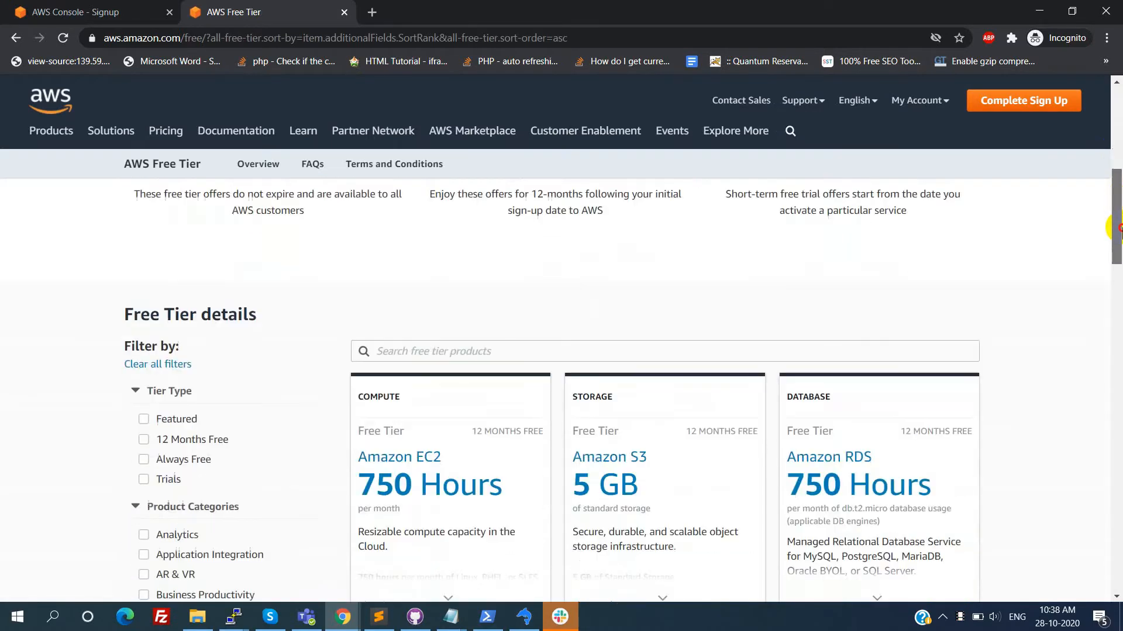
scroll(down, 3)
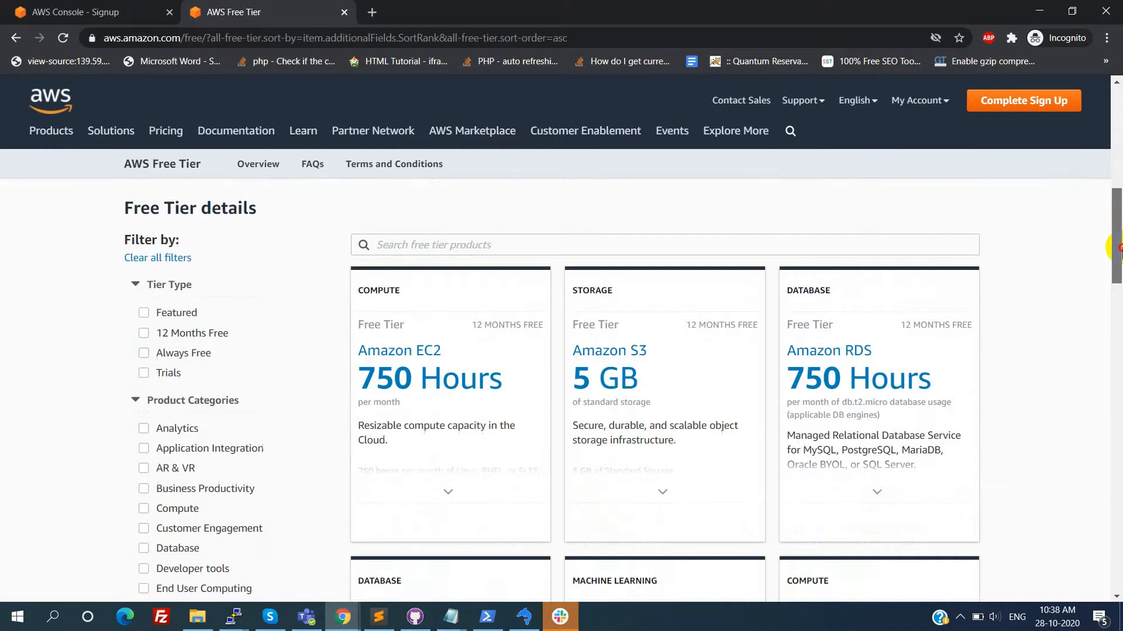
scroll(down, 3)
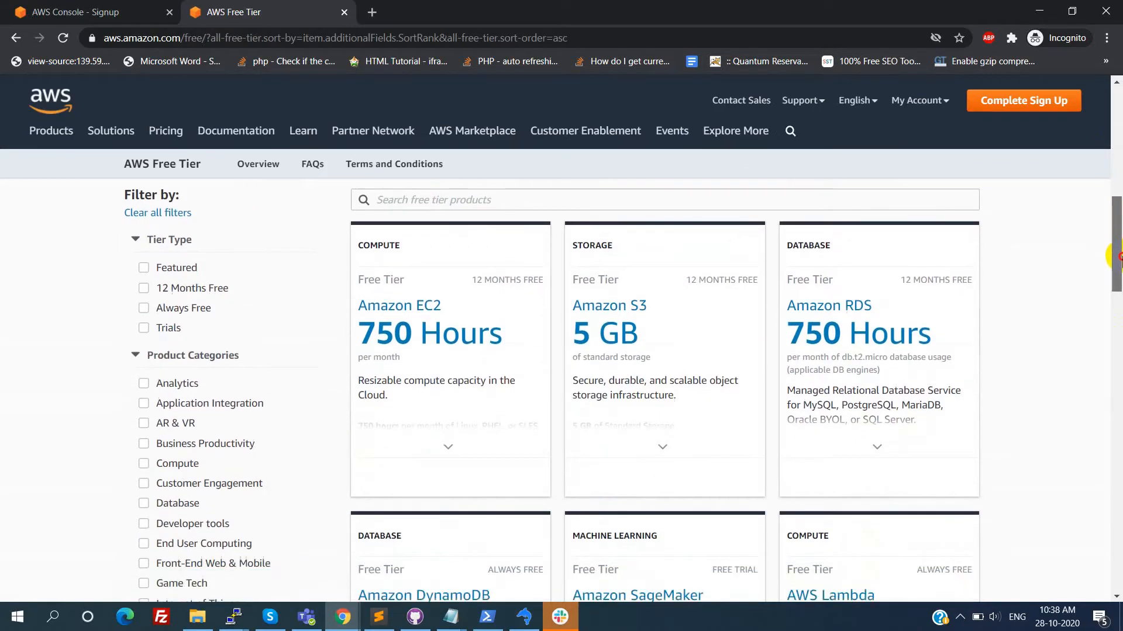
scroll(down, 3)
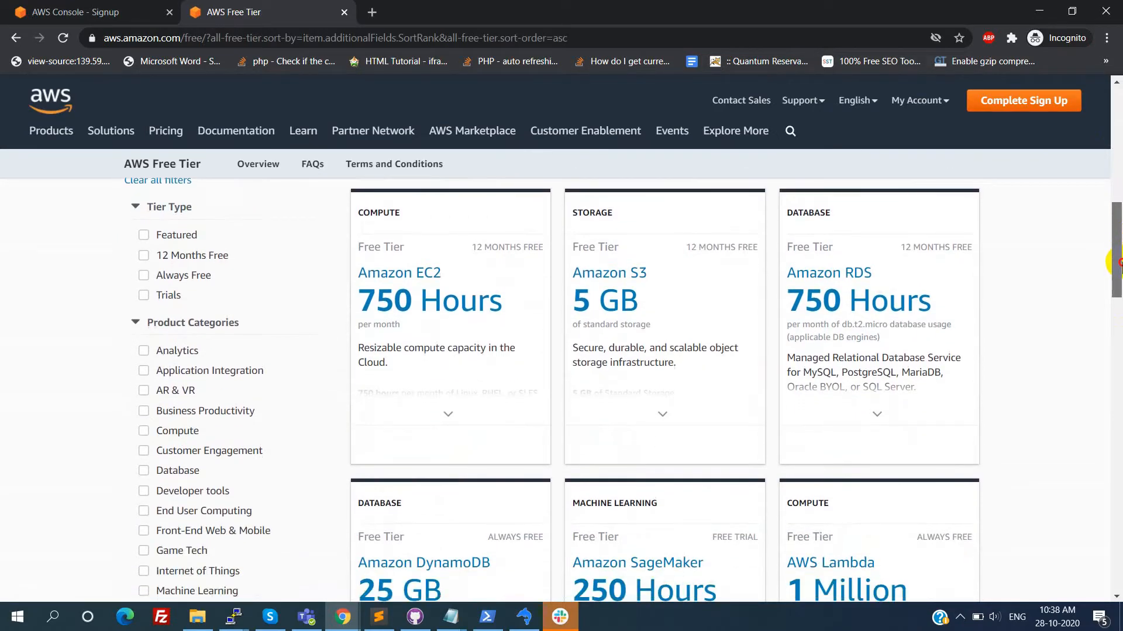
scroll(down, 3)
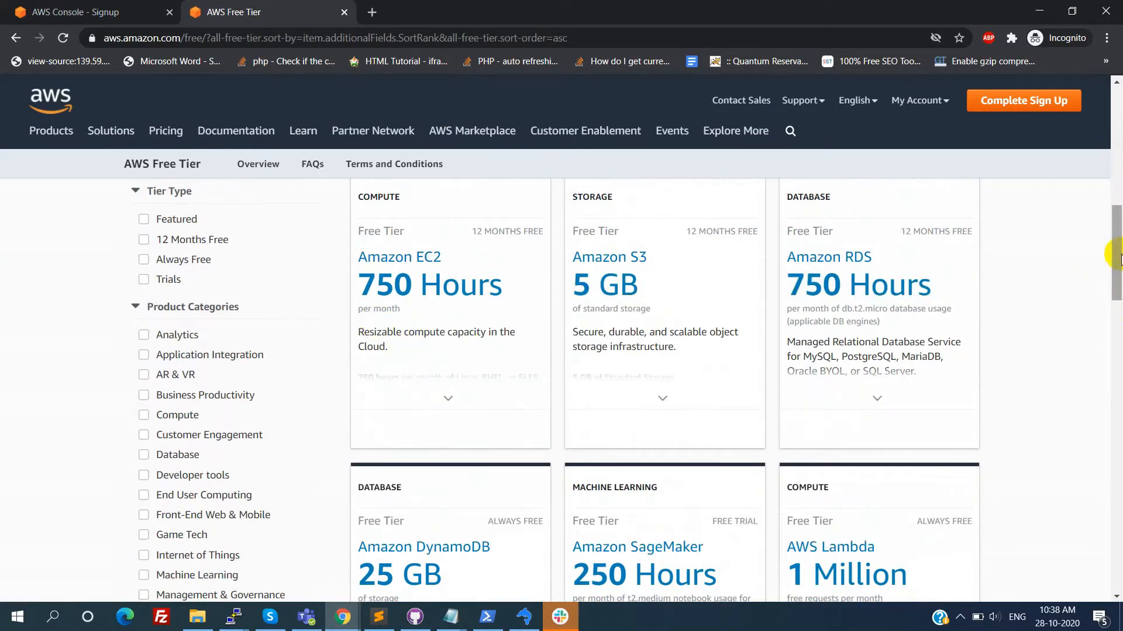
scroll(down, 3)
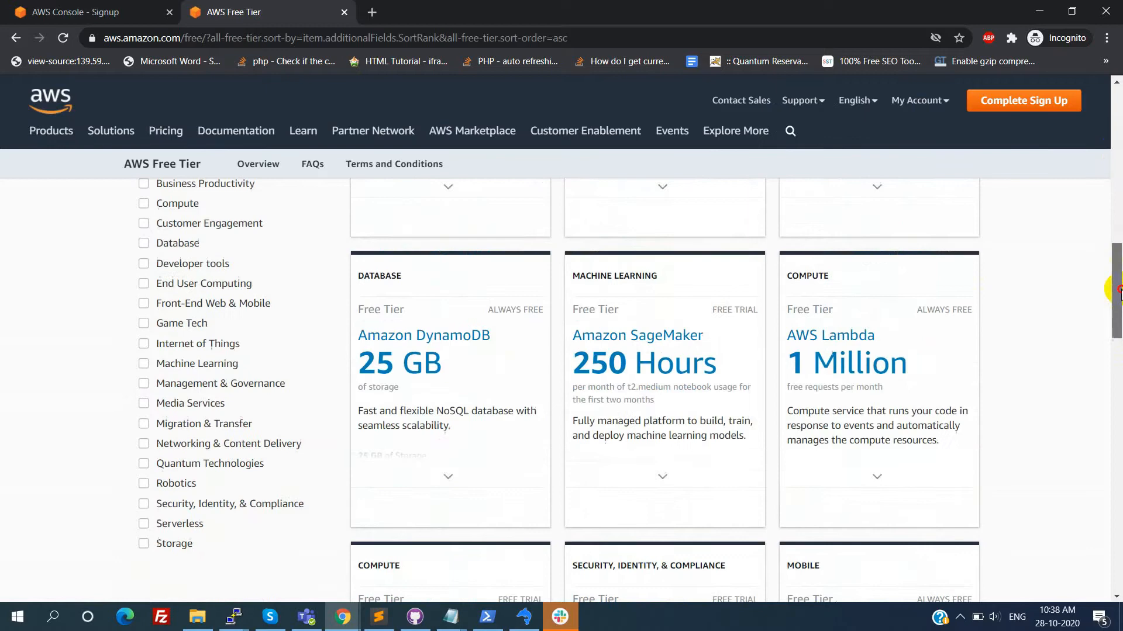
scroll(down, 3)
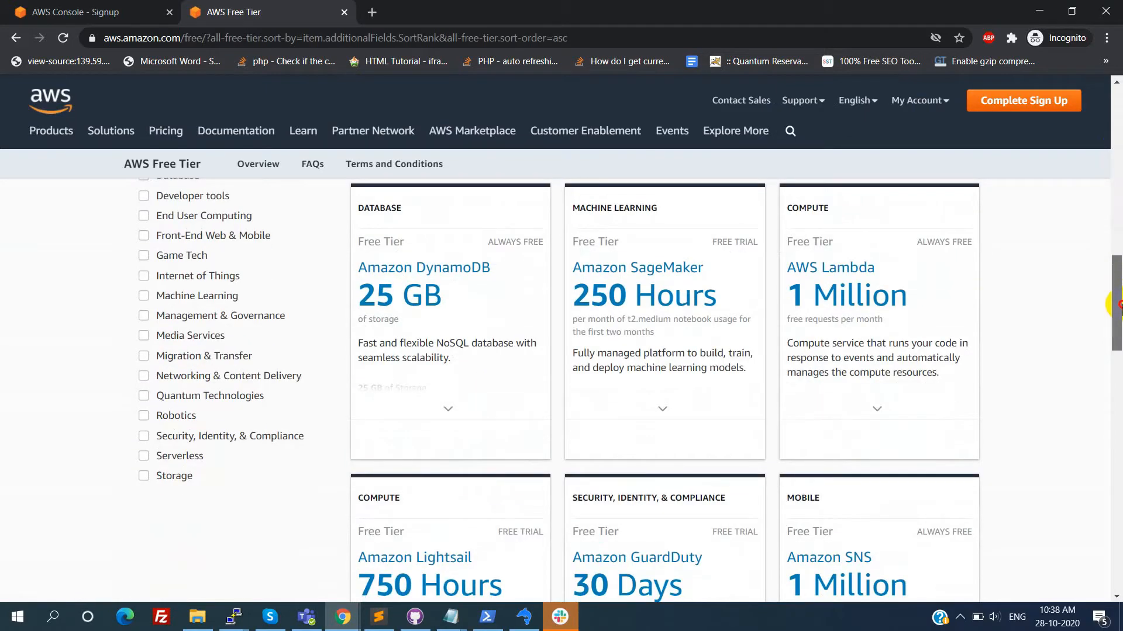
scroll(down, 3)
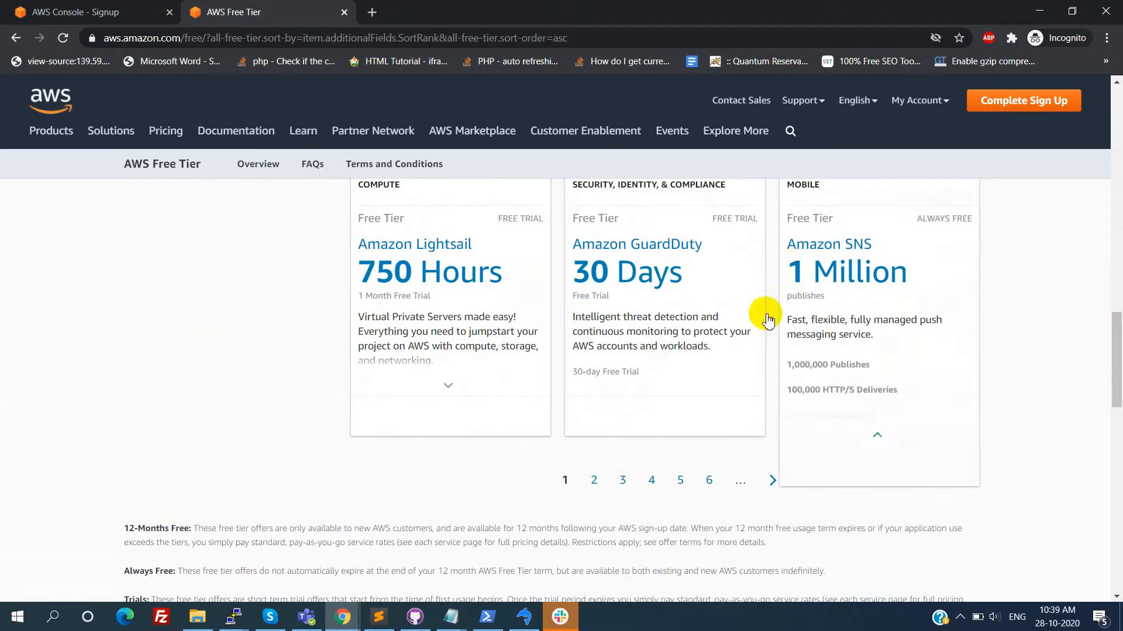
Collapse the Amazon SNS offer details and view the second page of free offers
click(593, 487)
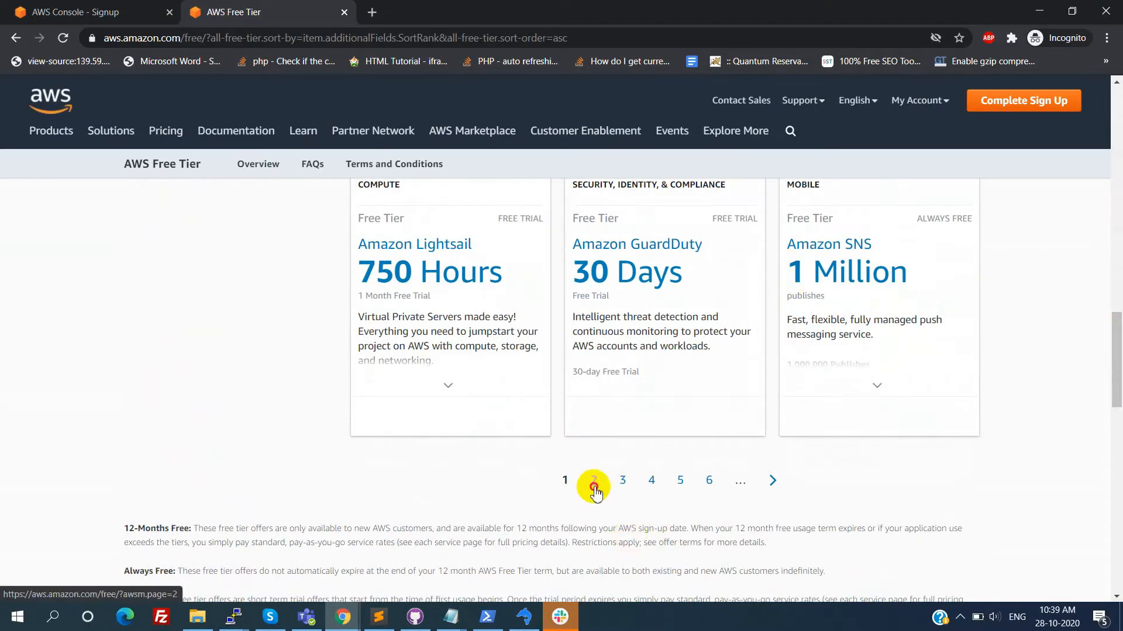
click(593, 489)
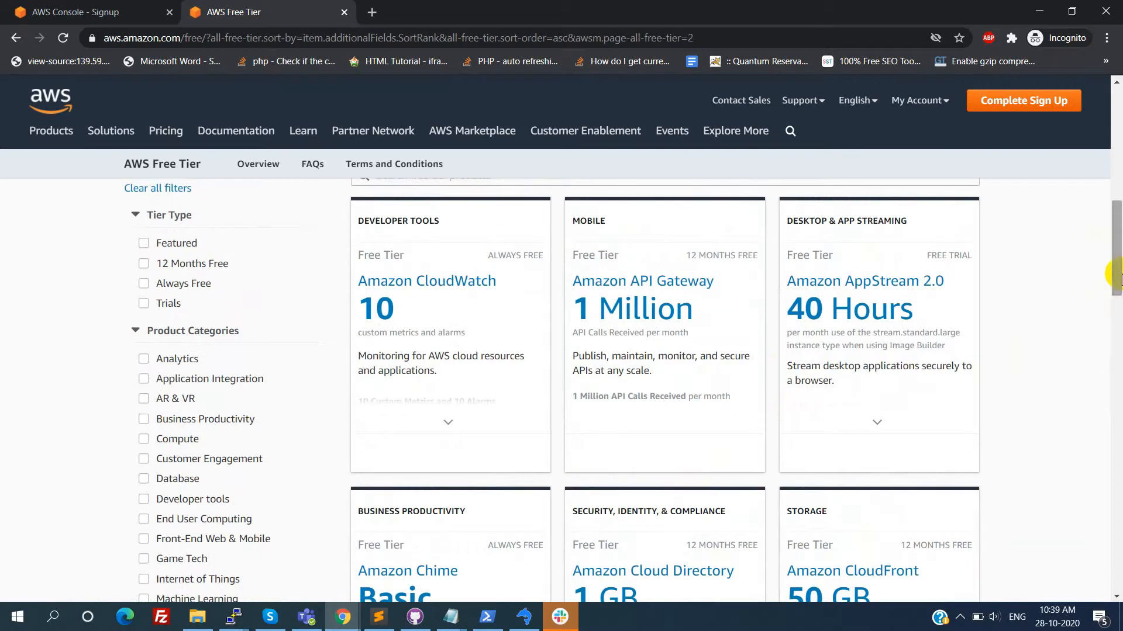
click(448, 423)
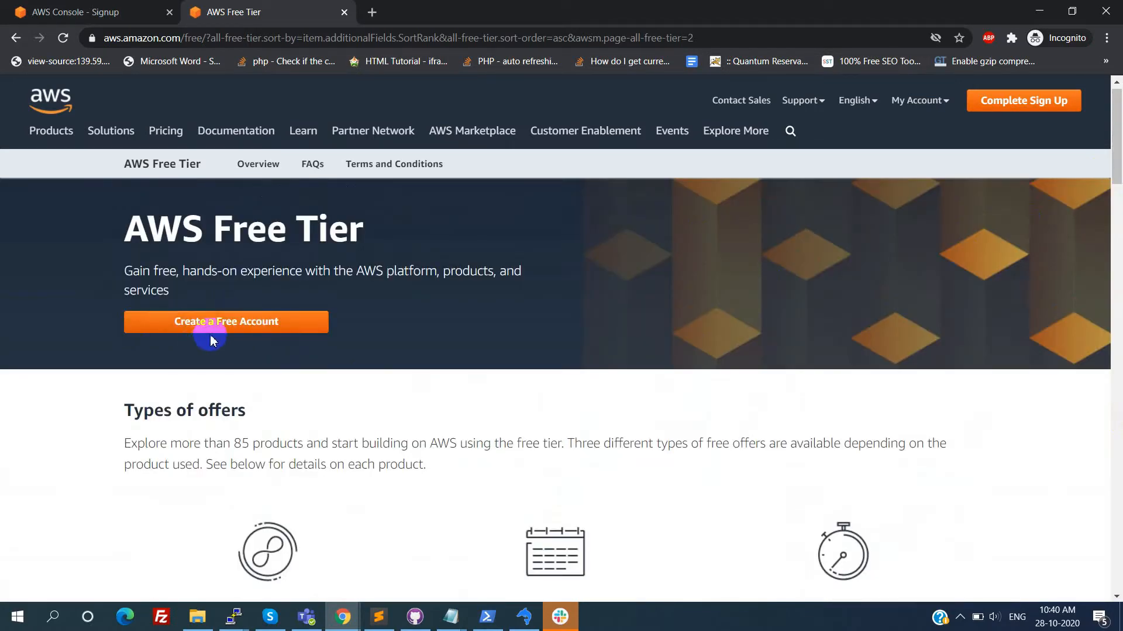
Start a free AWS account and submit the email, password and account name form
click(215, 322)
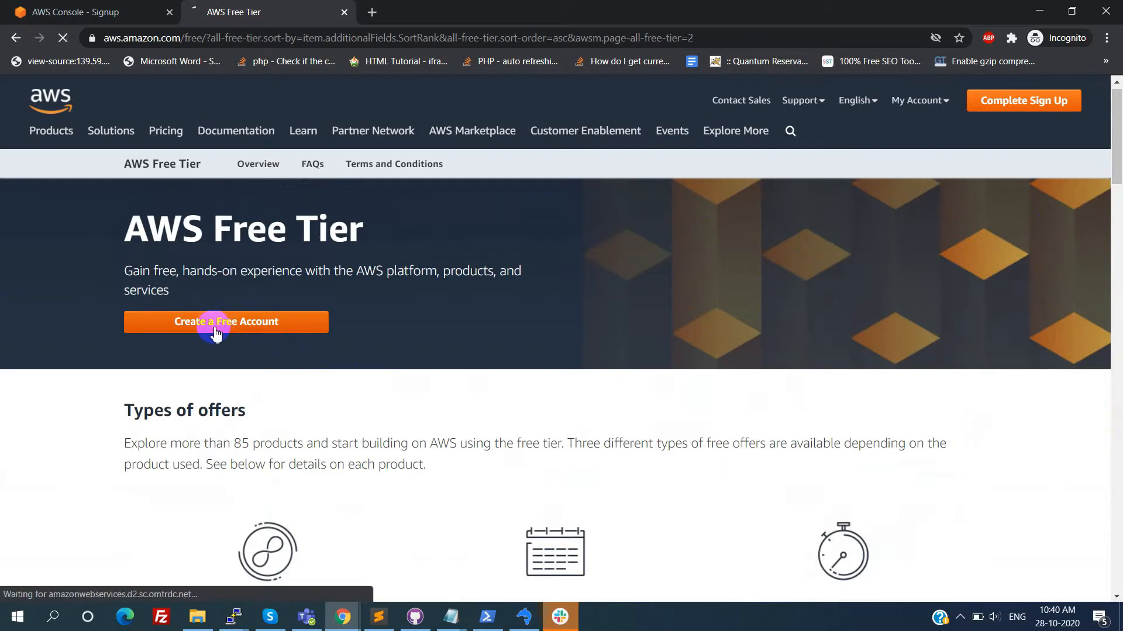
click(213, 322)
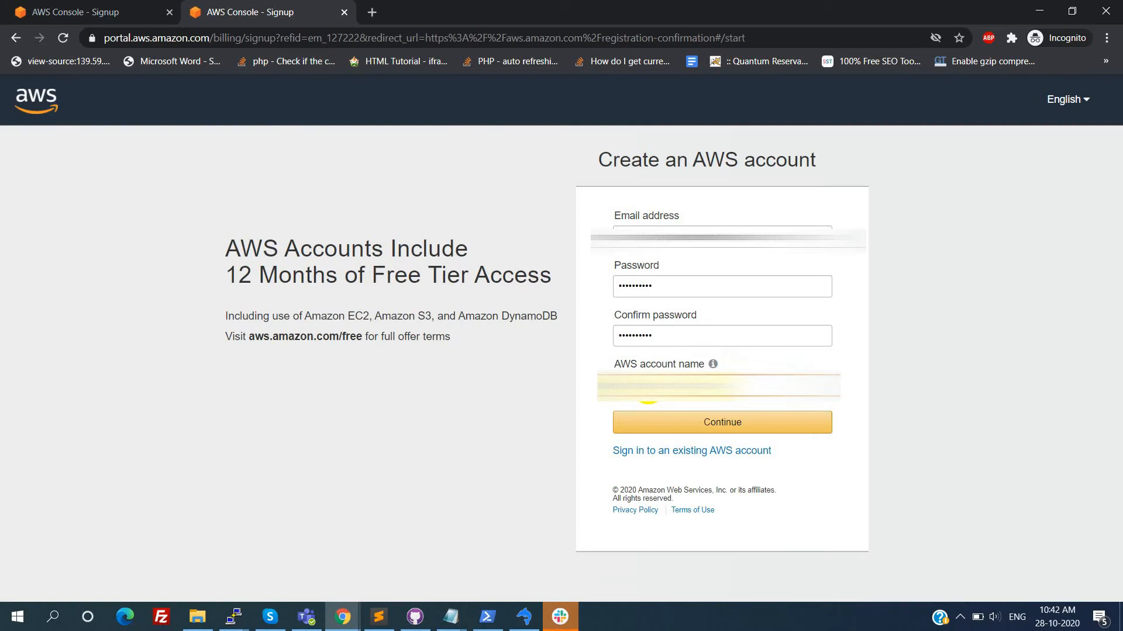
mouse_move(790, 423)
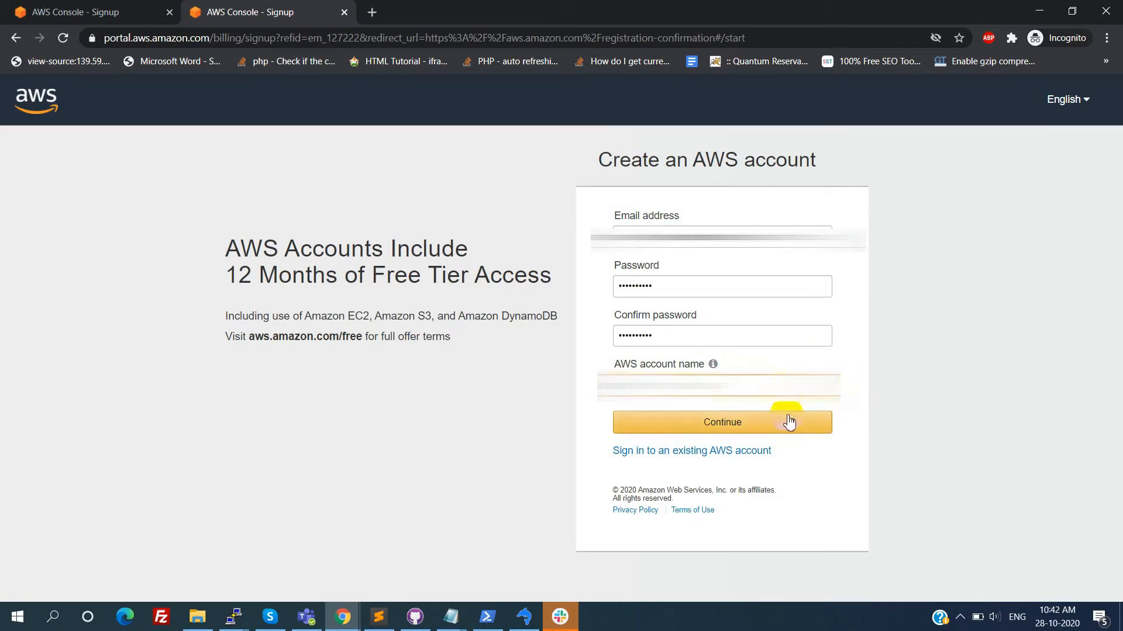
mouse_move(696, 428)
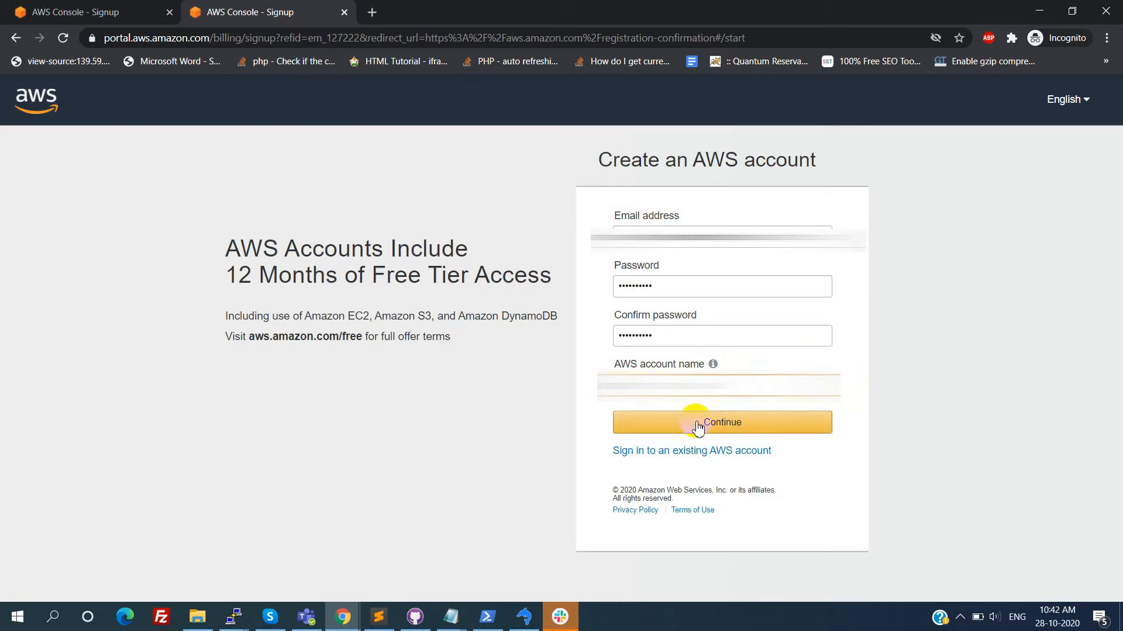
click(723, 422)
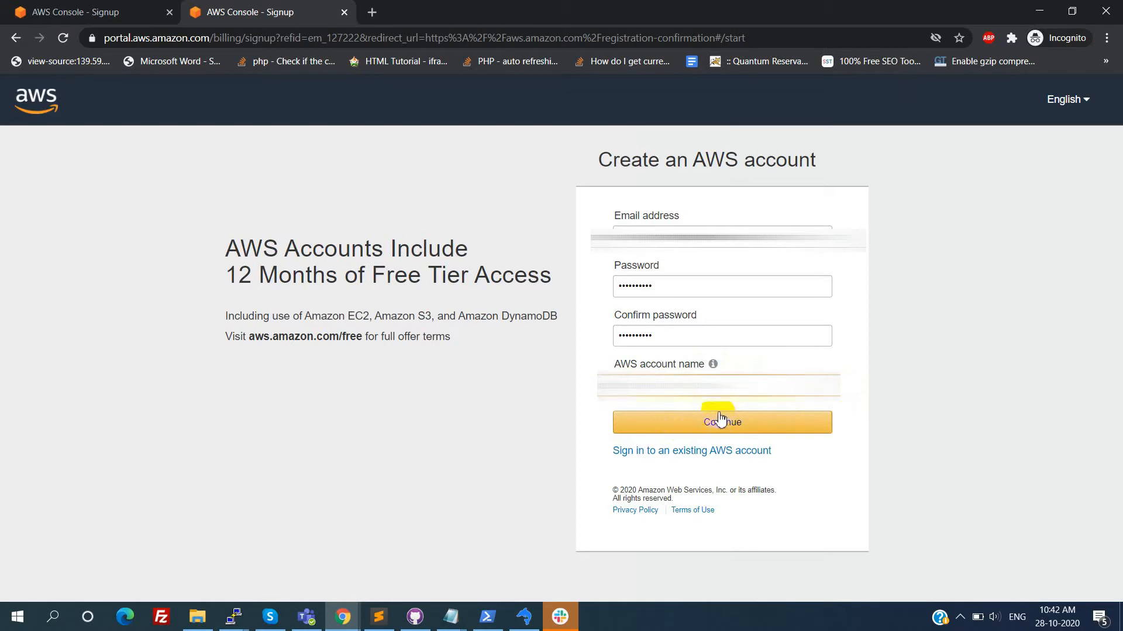
click(722, 424)
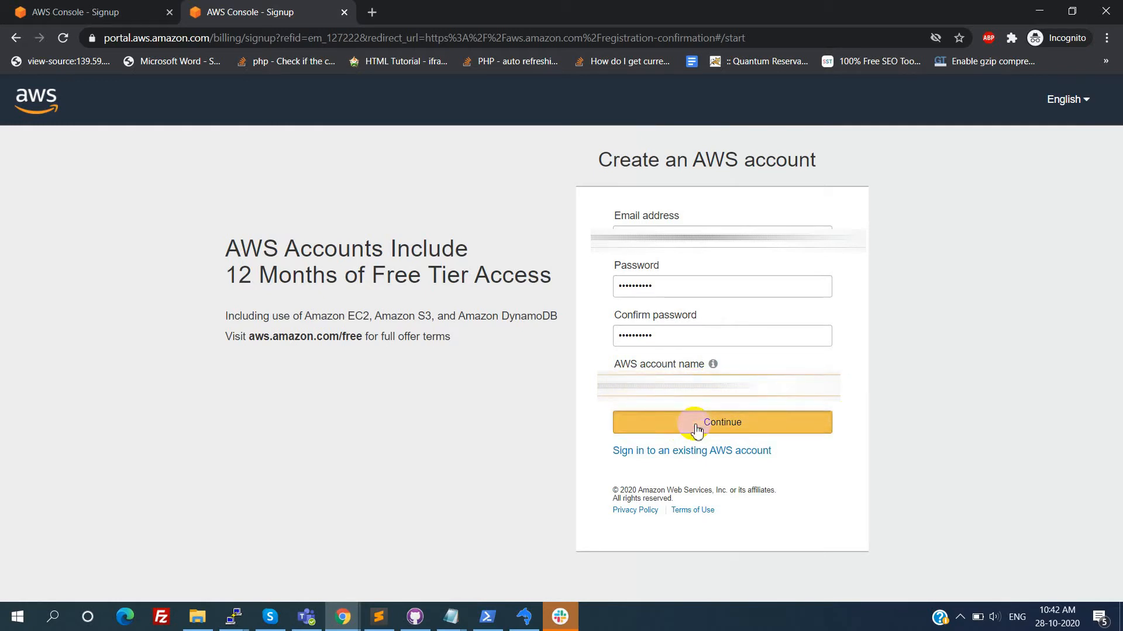
click(723, 422)
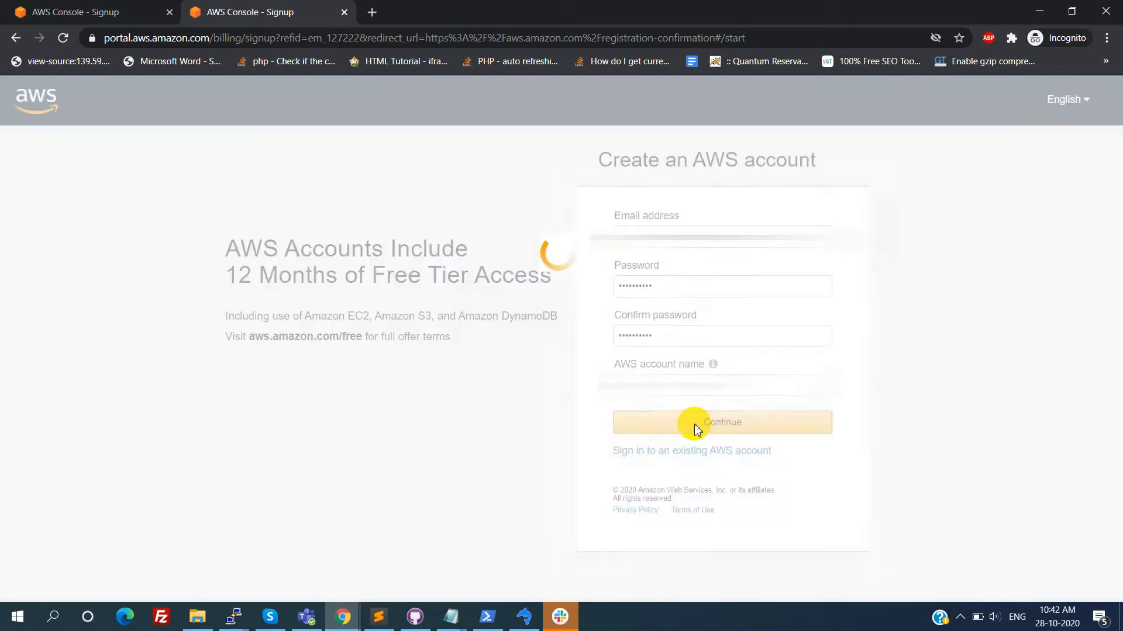
Choose Personal account type and begin the contact details with the phone number
click(723, 422)
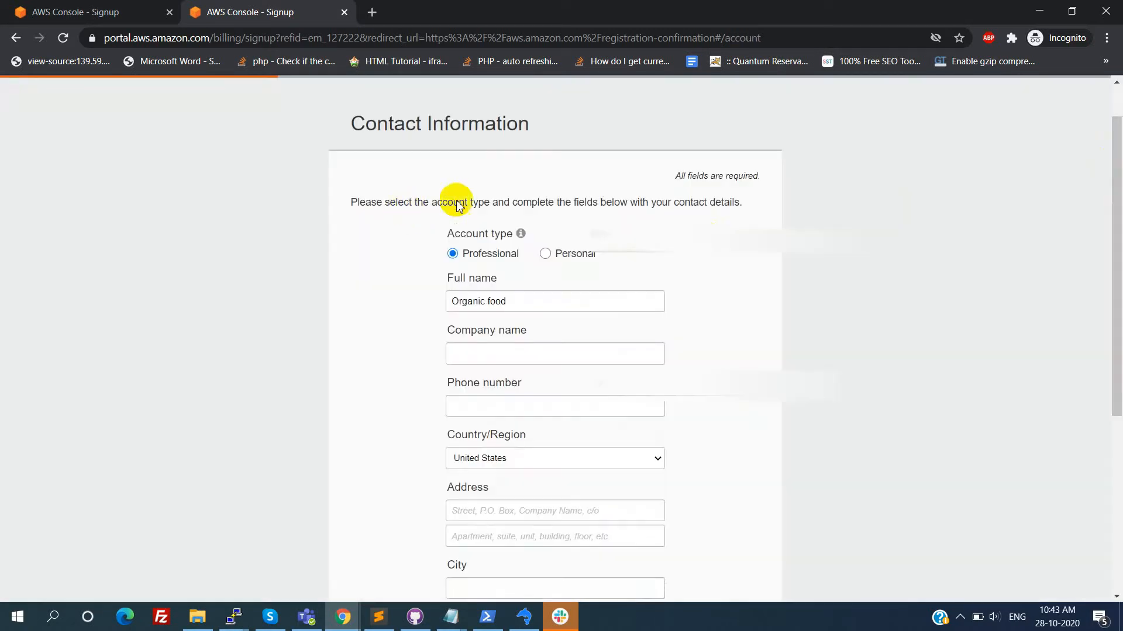
mouse_move(1113, 215)
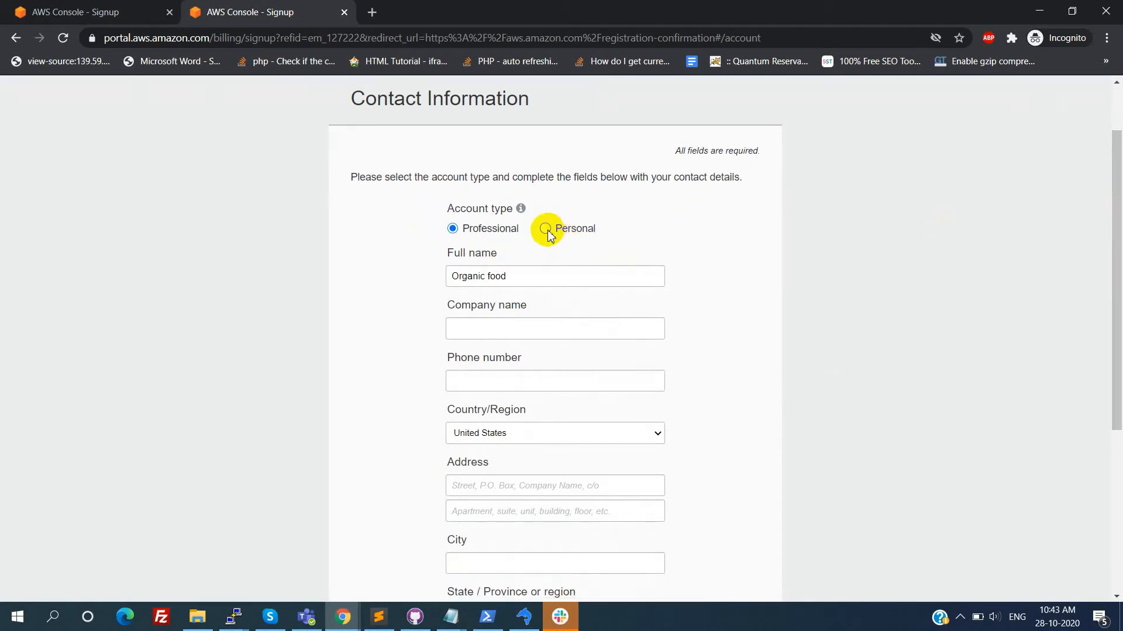
click(545, 228)
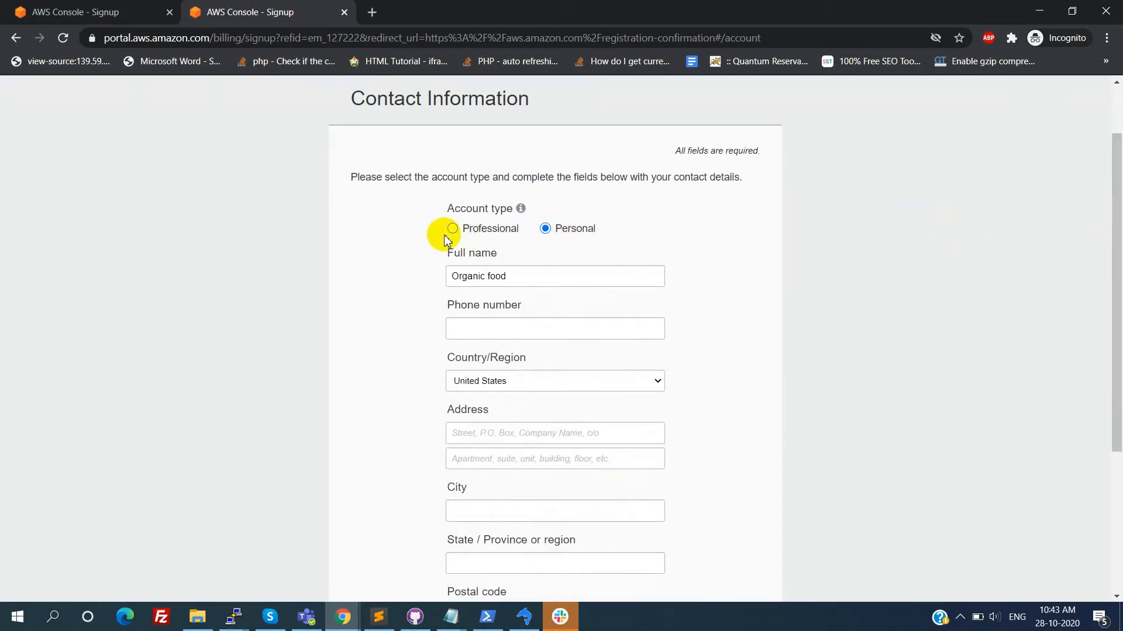
click(451, 229)
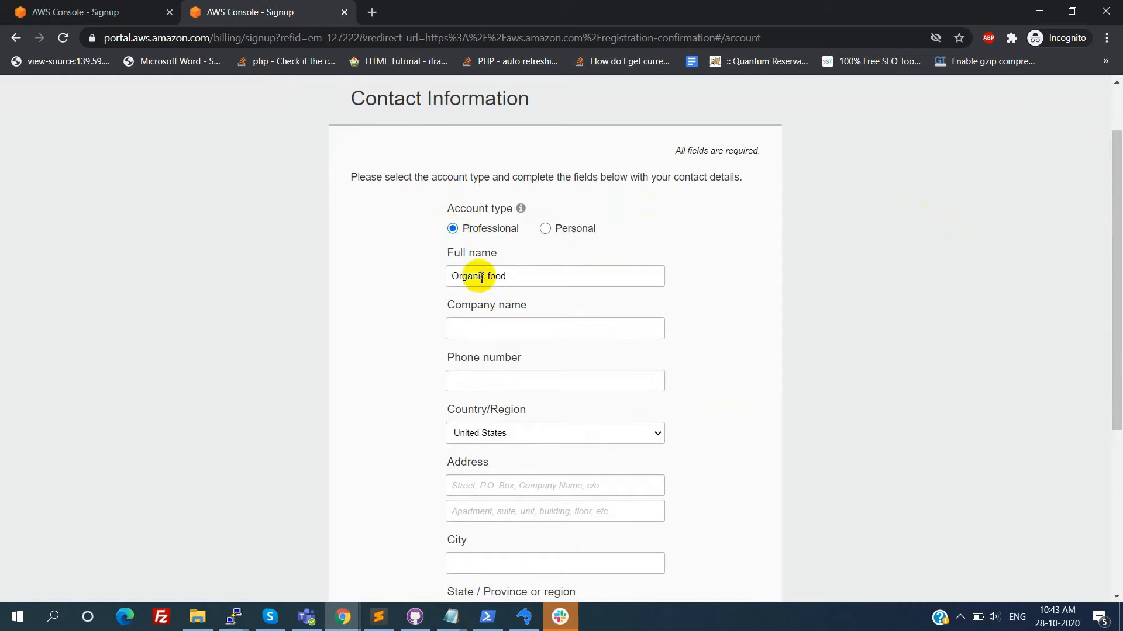
mouse_move(545, 229)
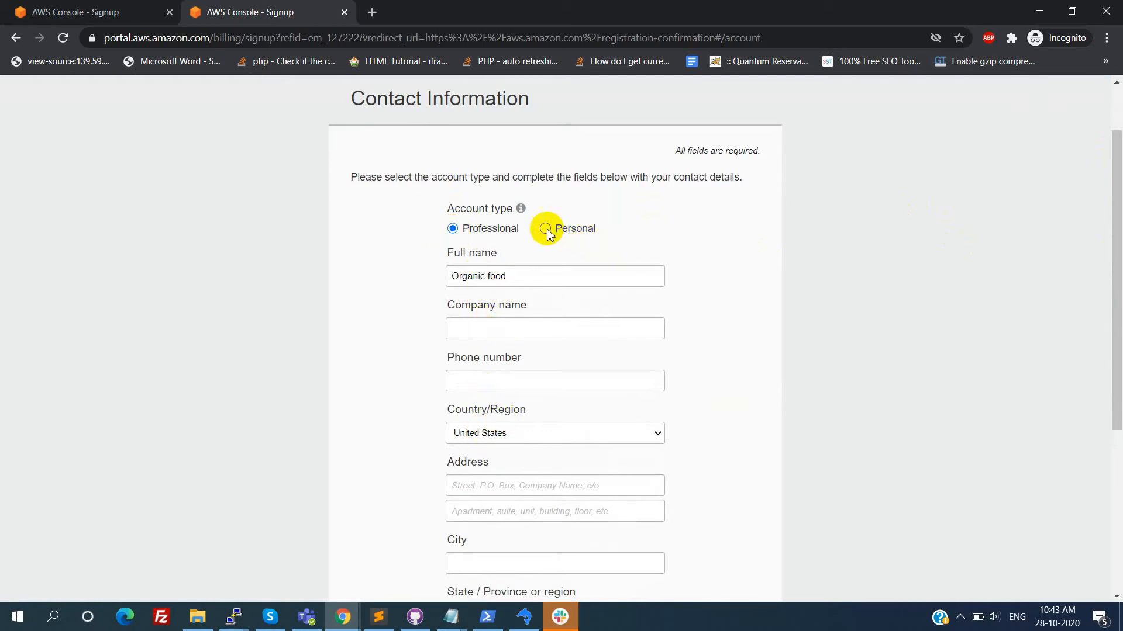
click(545, 228)
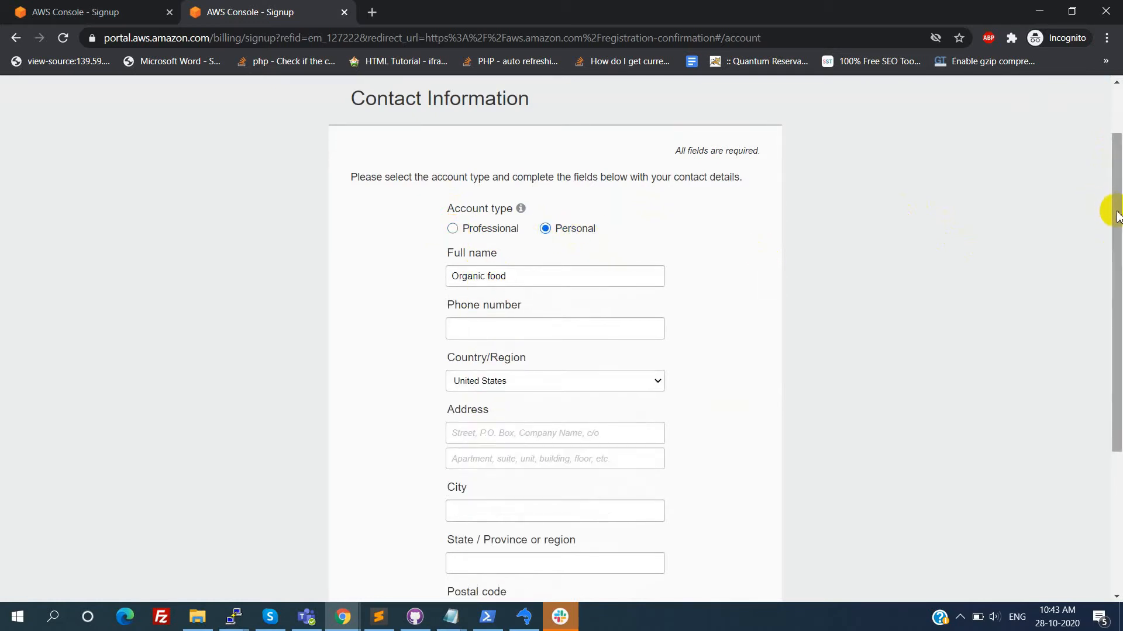
scroll(down, 3)
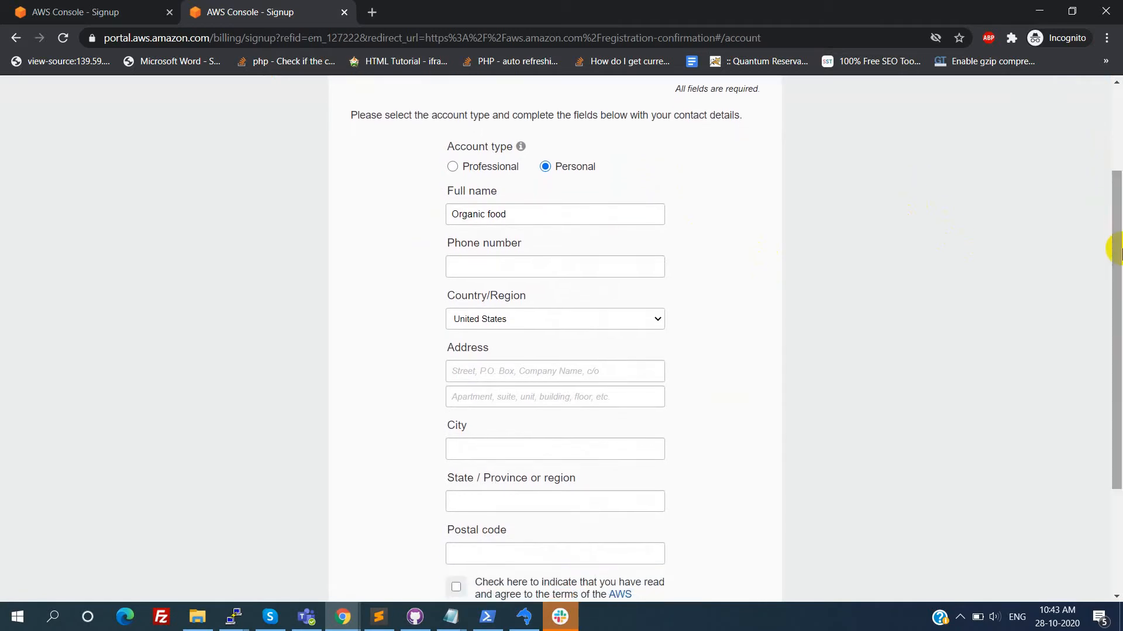
click(566, 267)
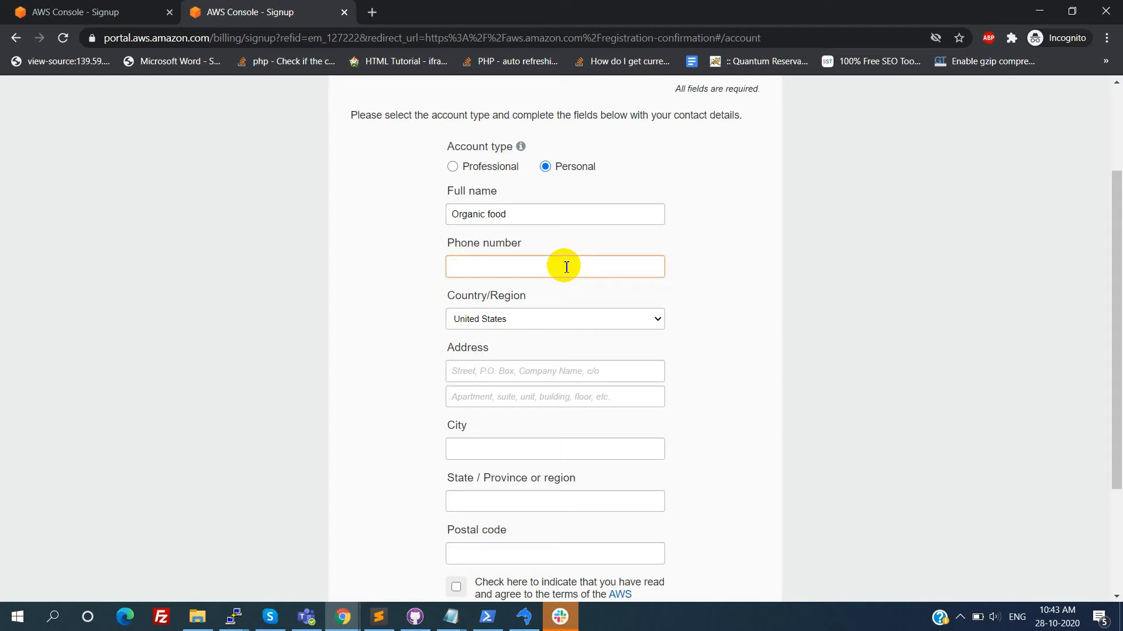
click(566, 267)
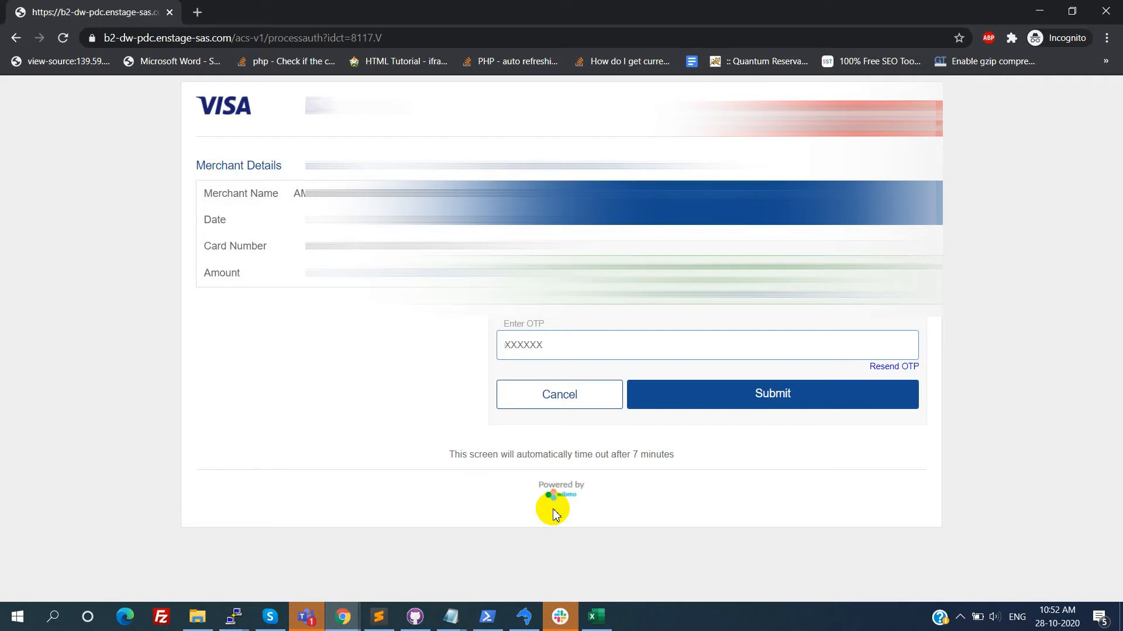
Enter the received one-time password for the Visa card and submit it
click(607, 344)
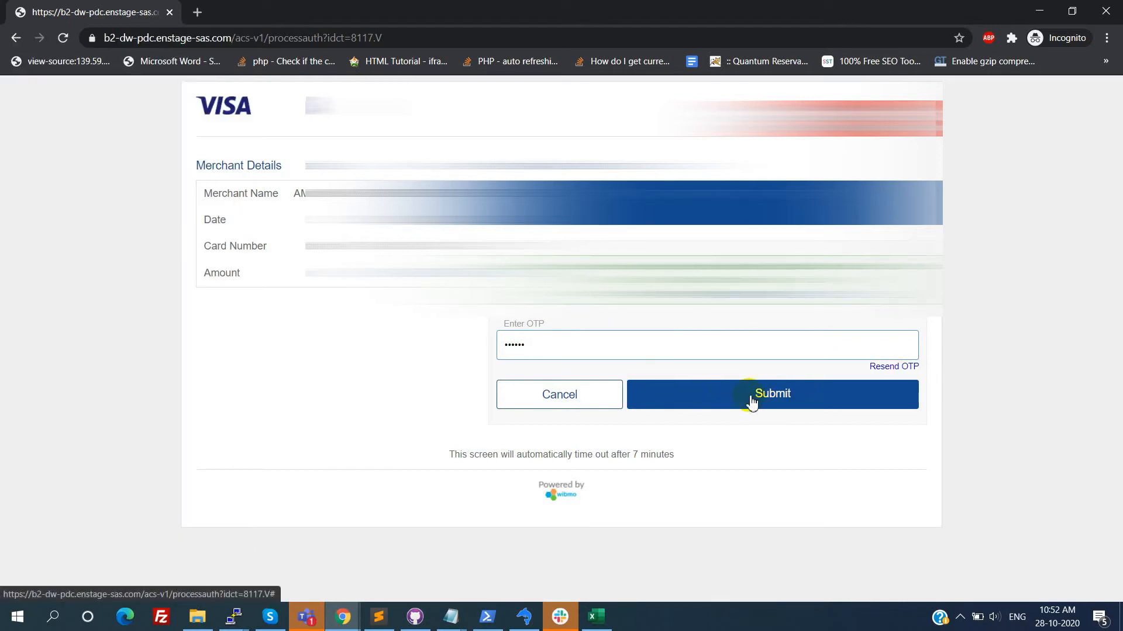
click(772, 394)
text(m)
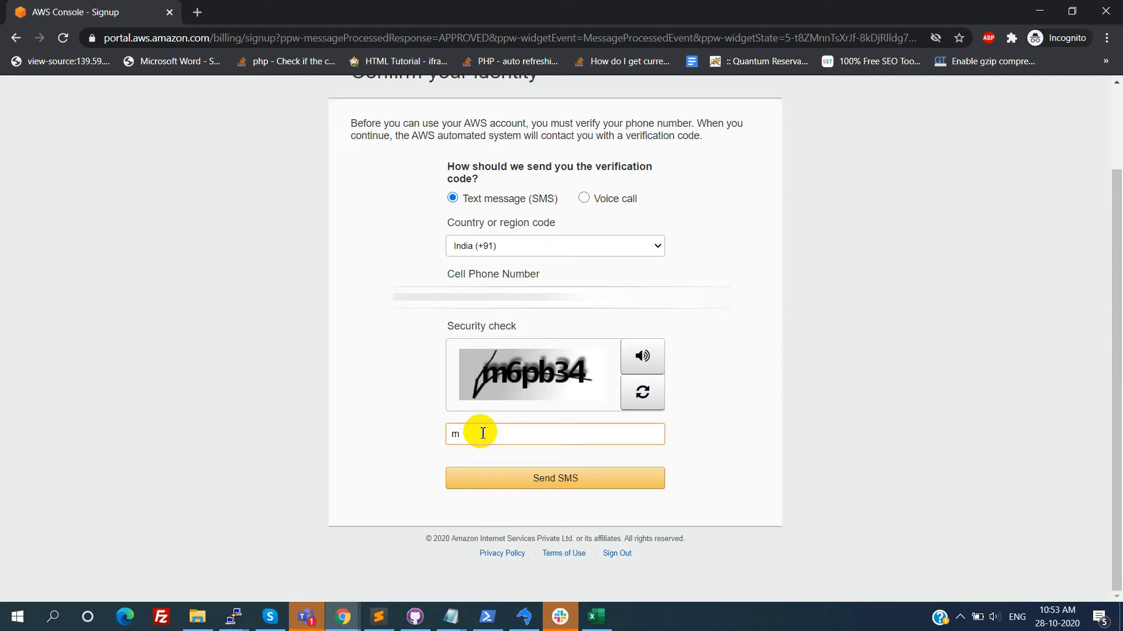
Enter the captcha characters '6pb34' and request the verification code by SMS
text(6)
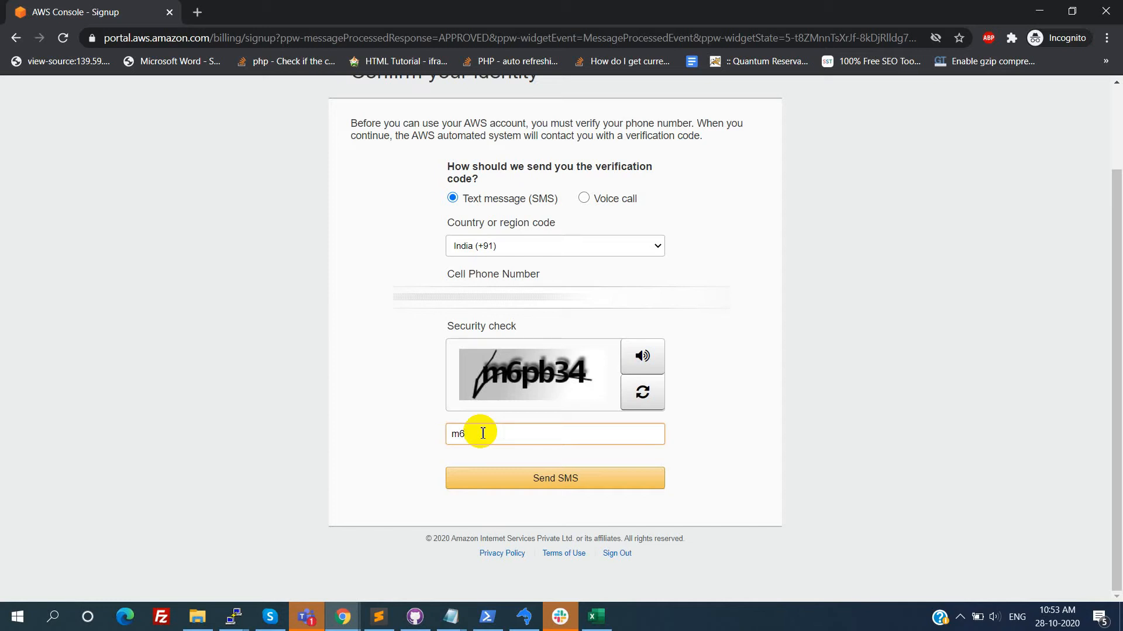
text(p)
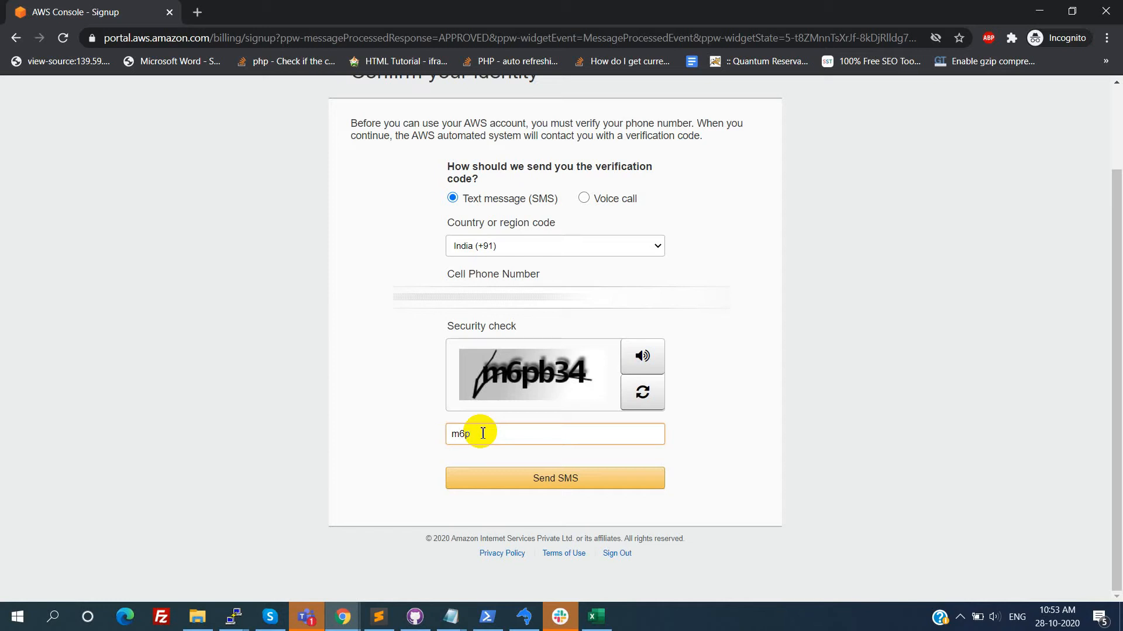
text(b)
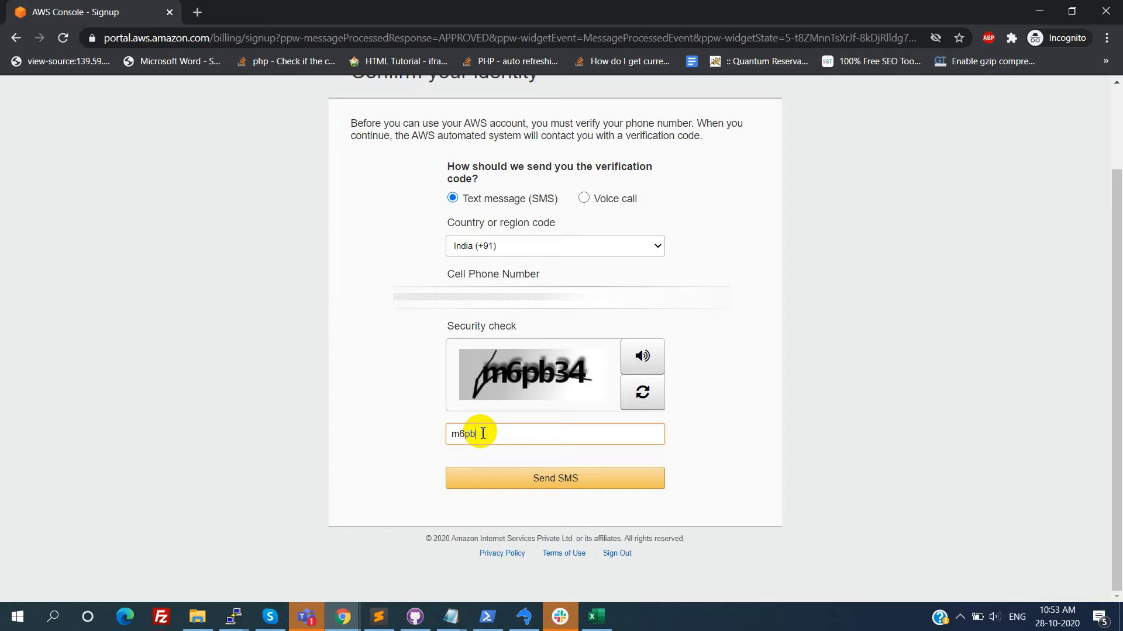
text(34)
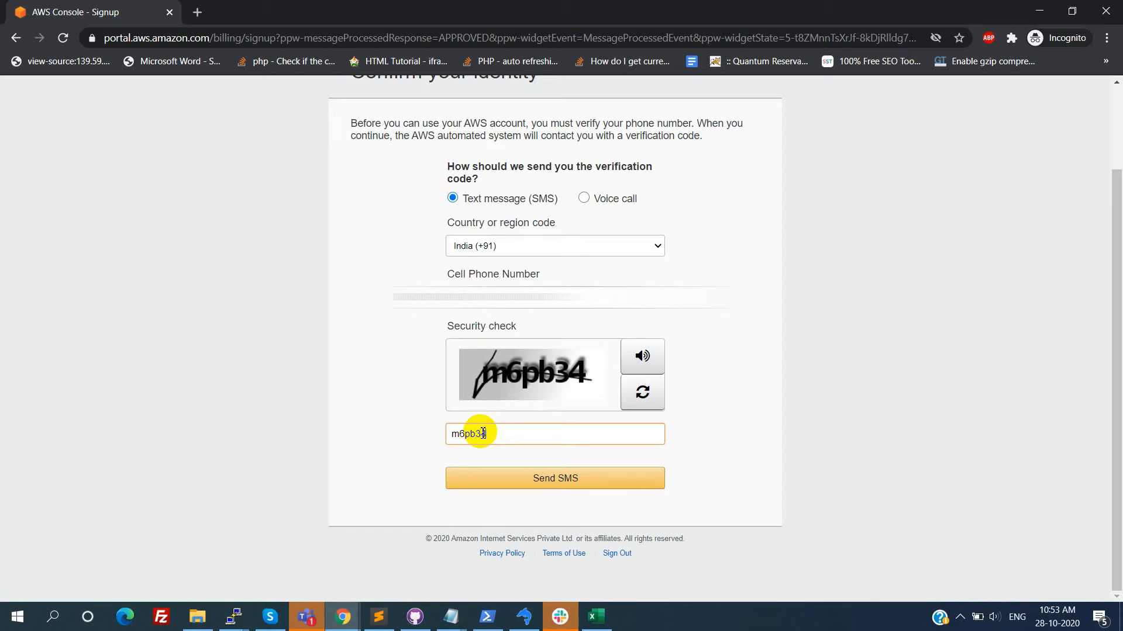
click(544, 478)
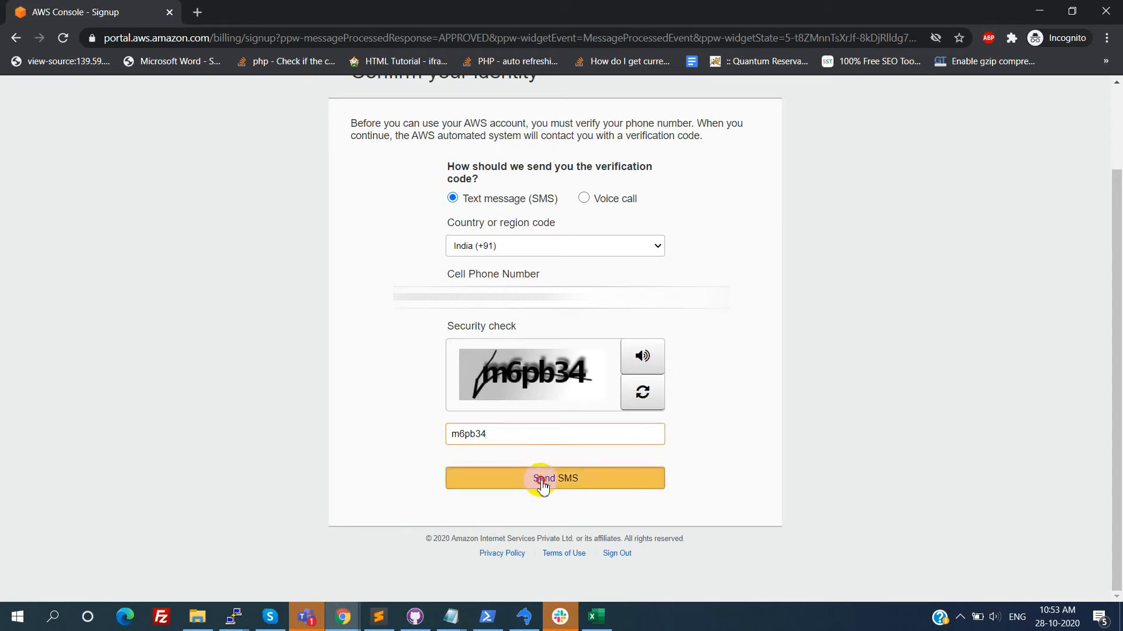
click(544, 478)
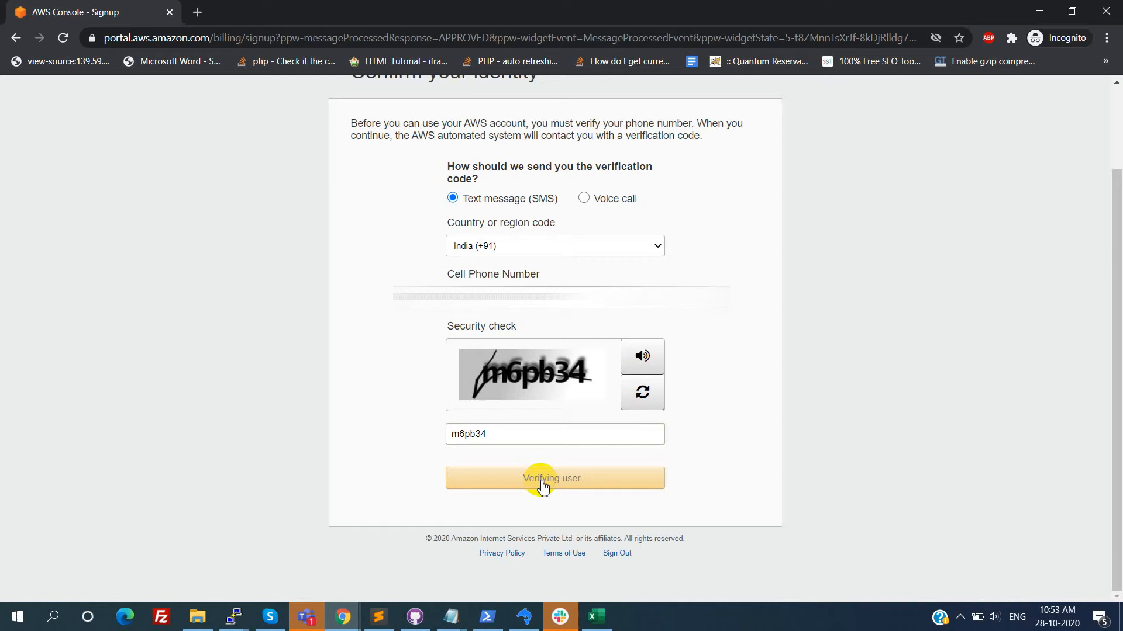
click(544, 478)
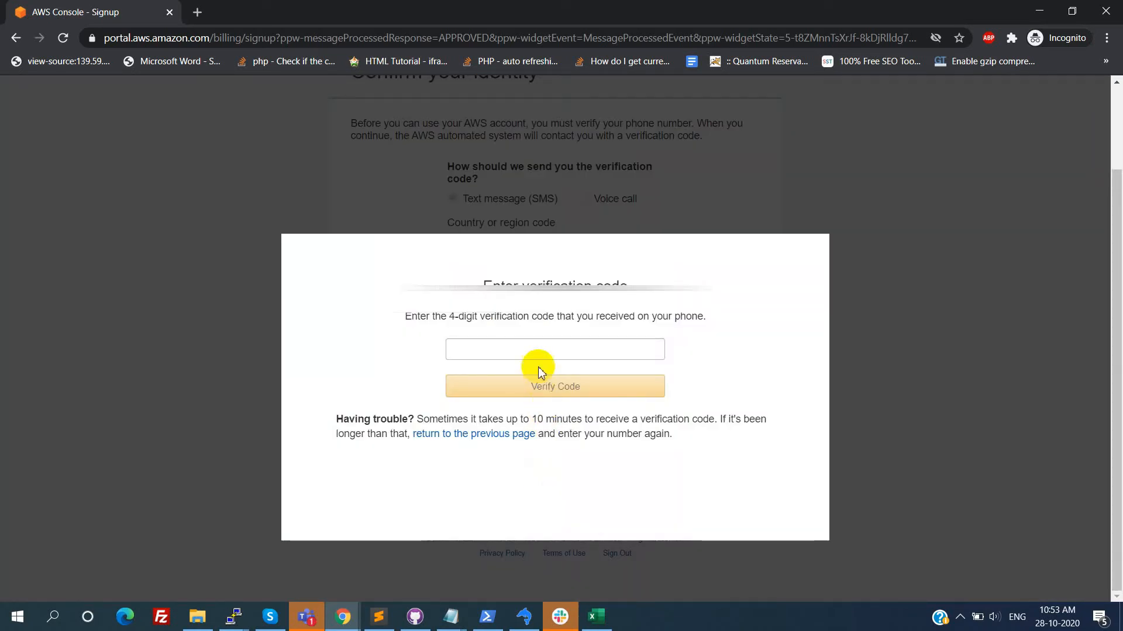
Return to phone entry, choose India (+91) and re-enter the number for voice-call verification
click(555, 348)
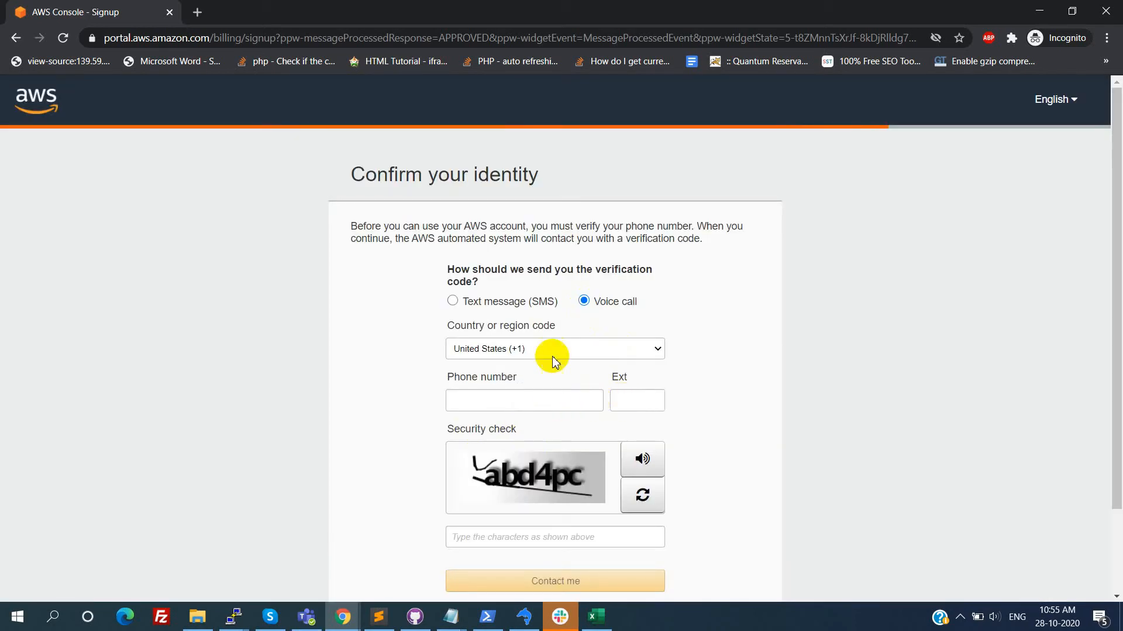
click(555, 348)
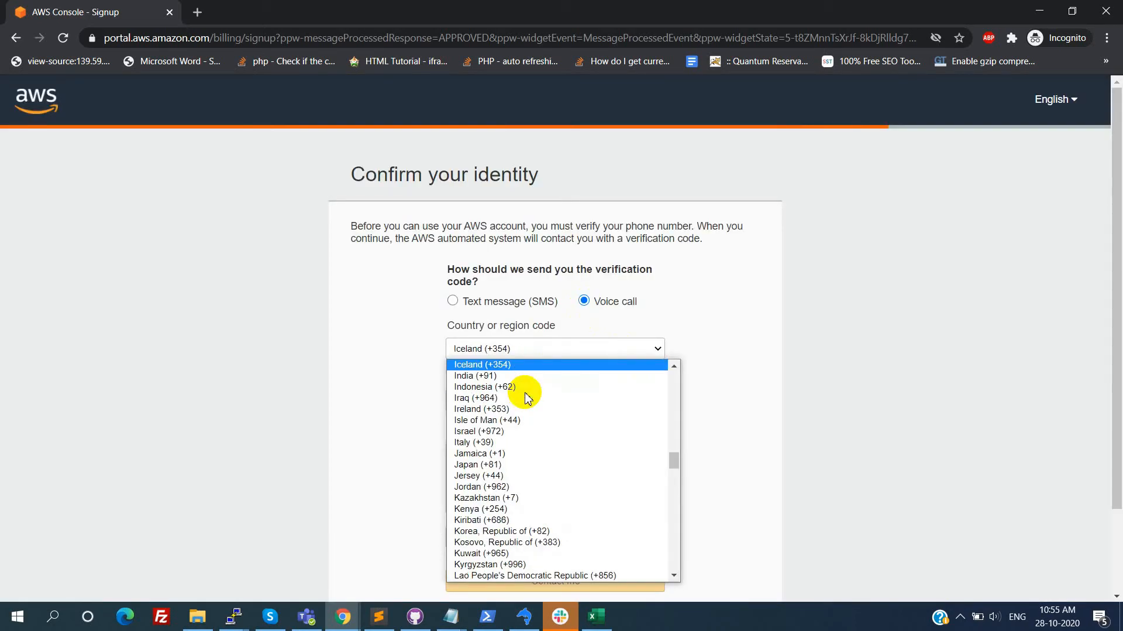
click(475, 376)
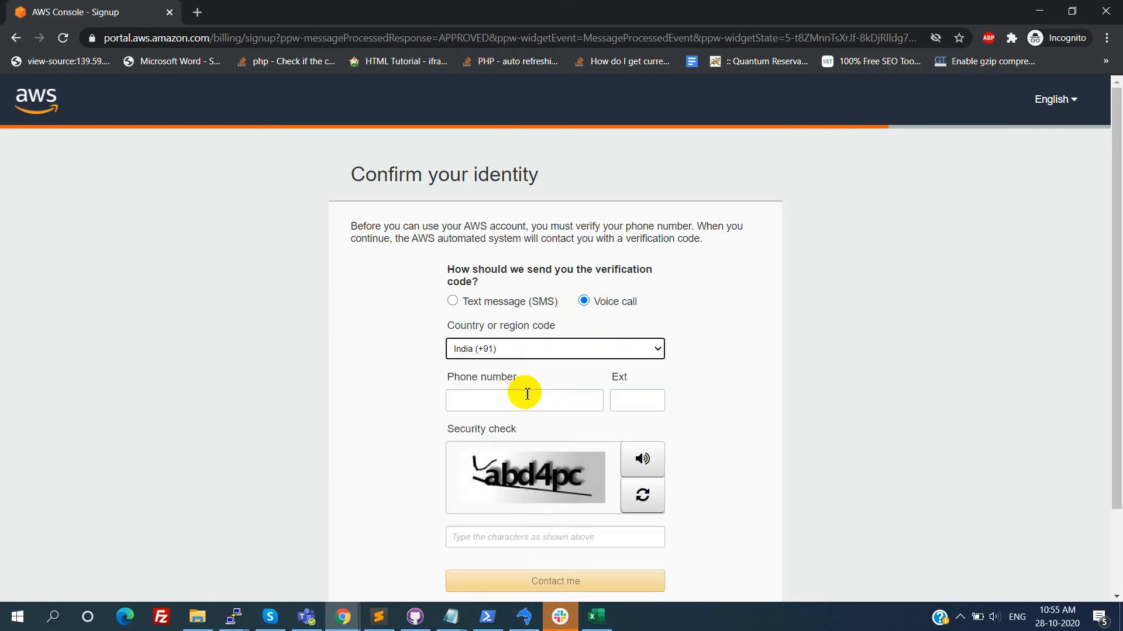
click(555, 580)
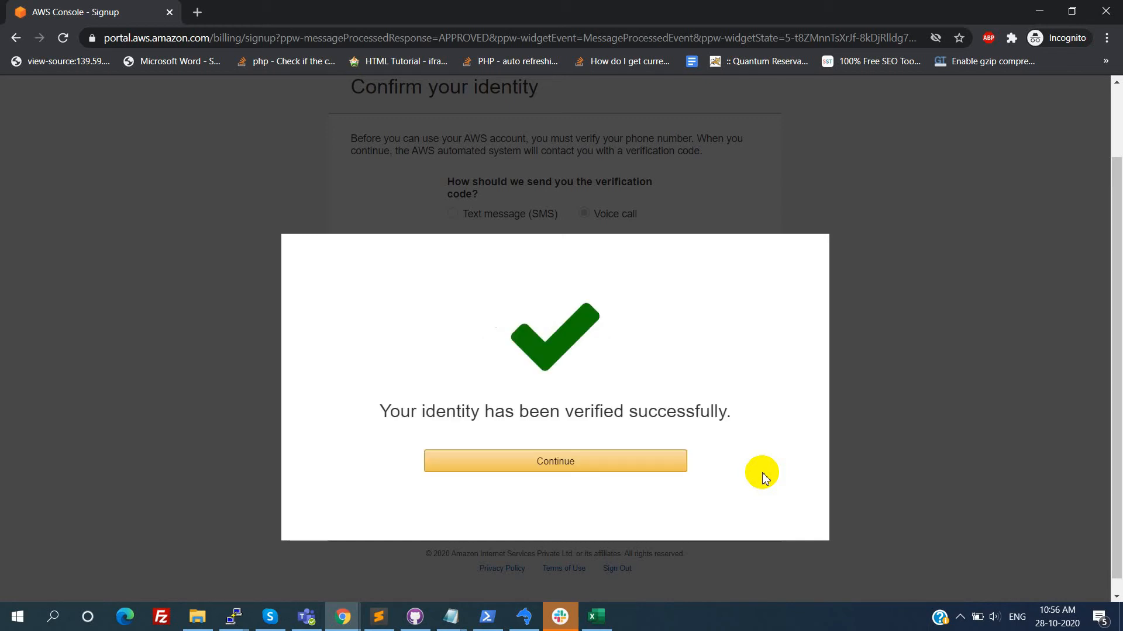
Continue past the identity-verified dialog to the registration confirmation
click(577, 462)
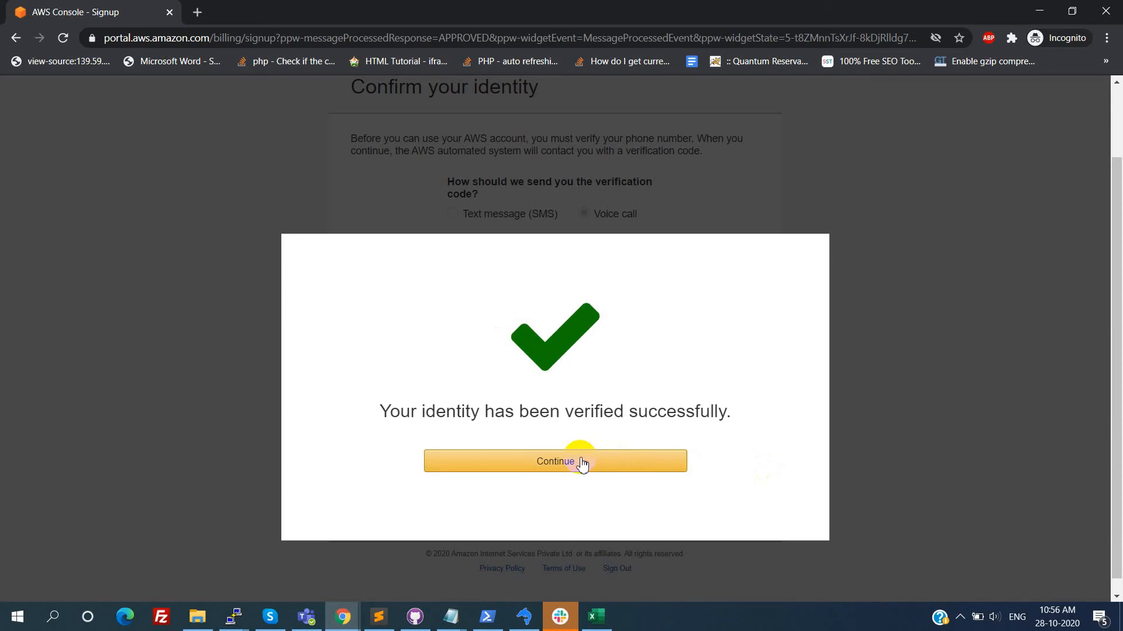
click(555, 462)
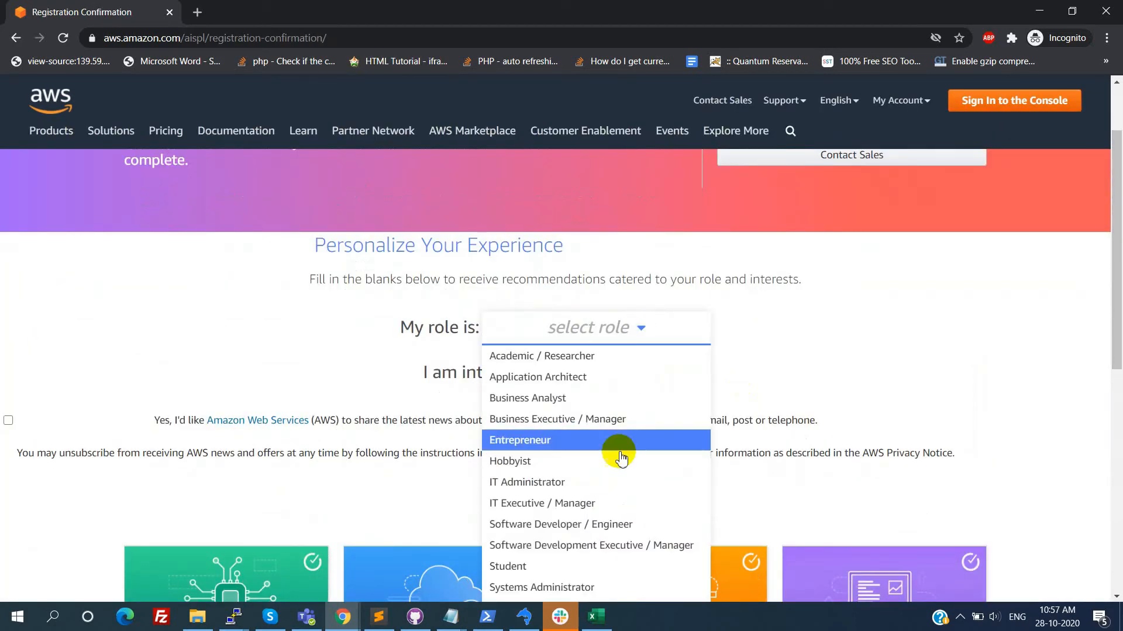
mouse_move(522, 531)
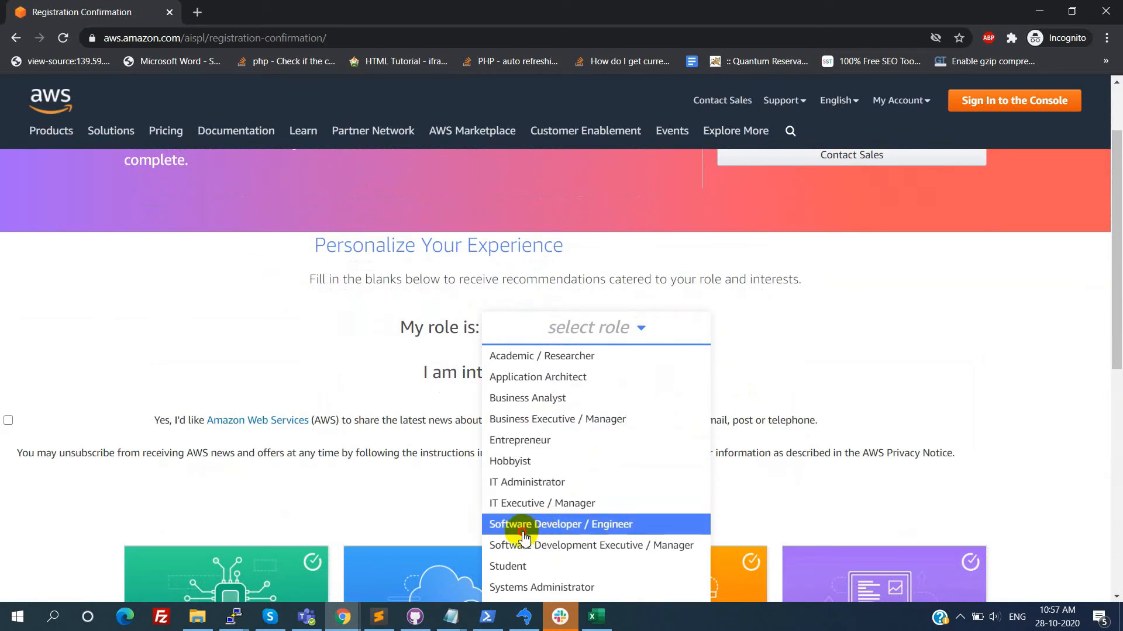
Submit Software Developer / Engineer as role and DevOps as interest
click(560, 523)
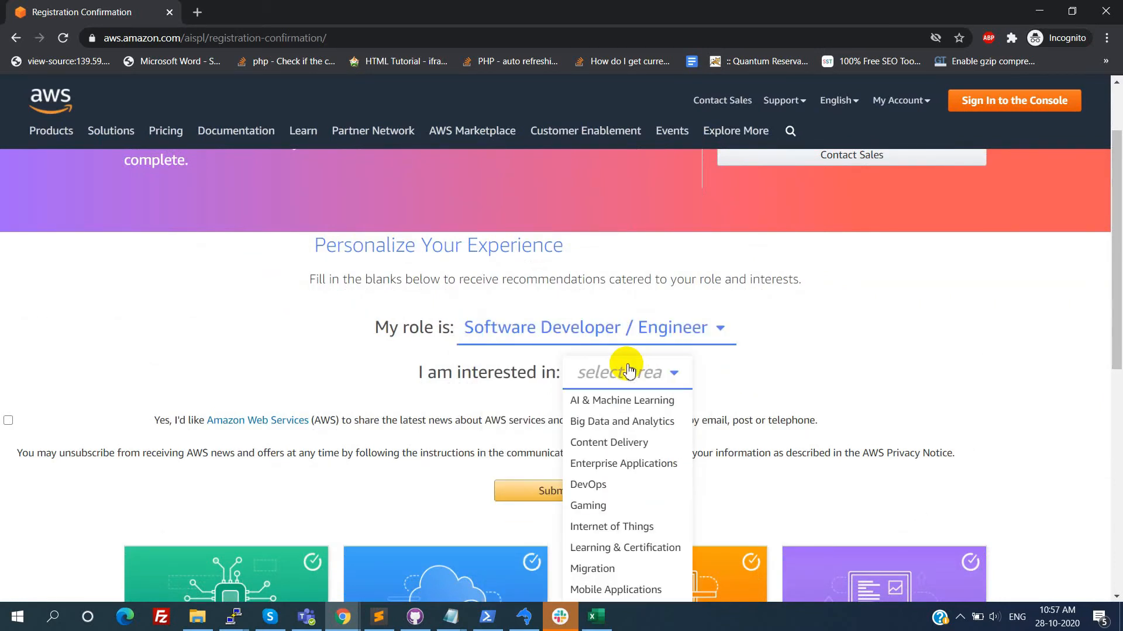
mouse_move(603, 484)
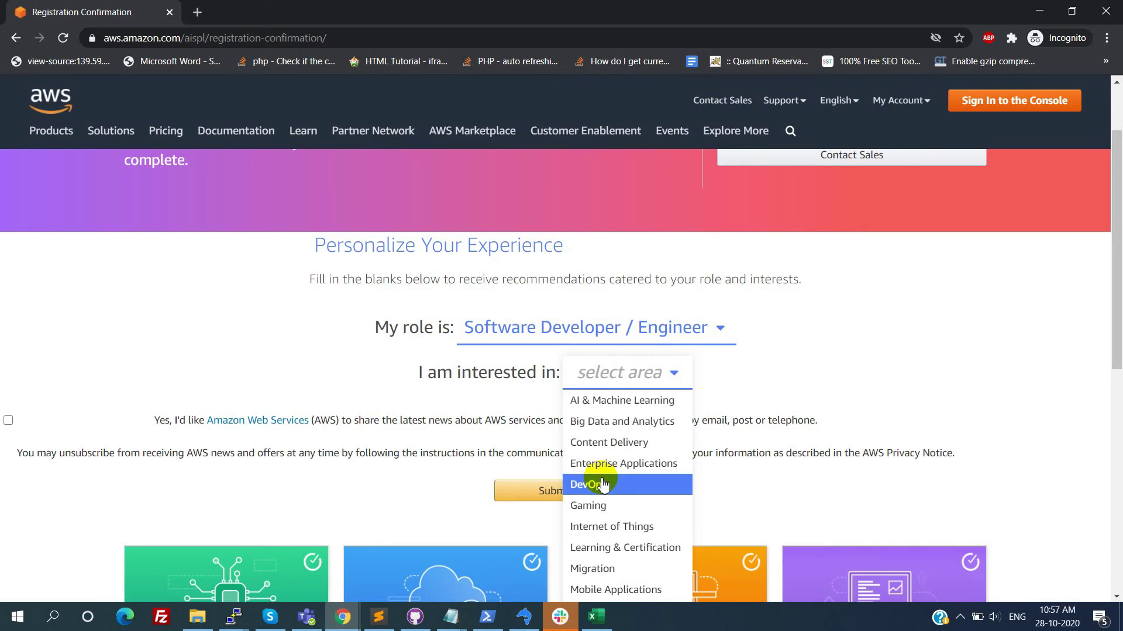
click(598, 484)
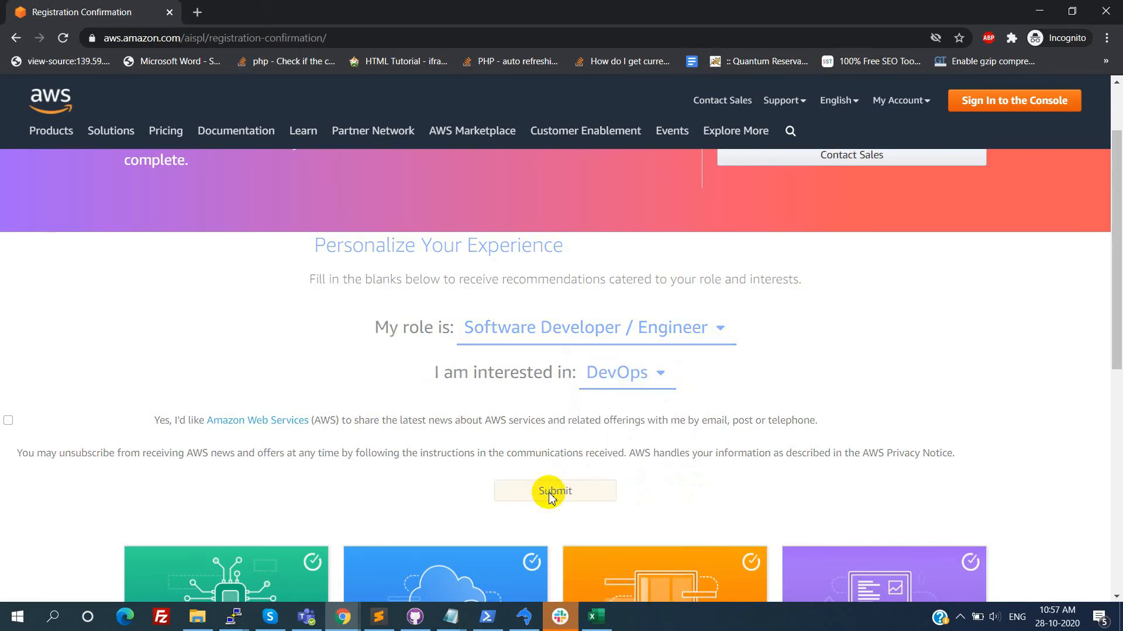
click(554, 490)
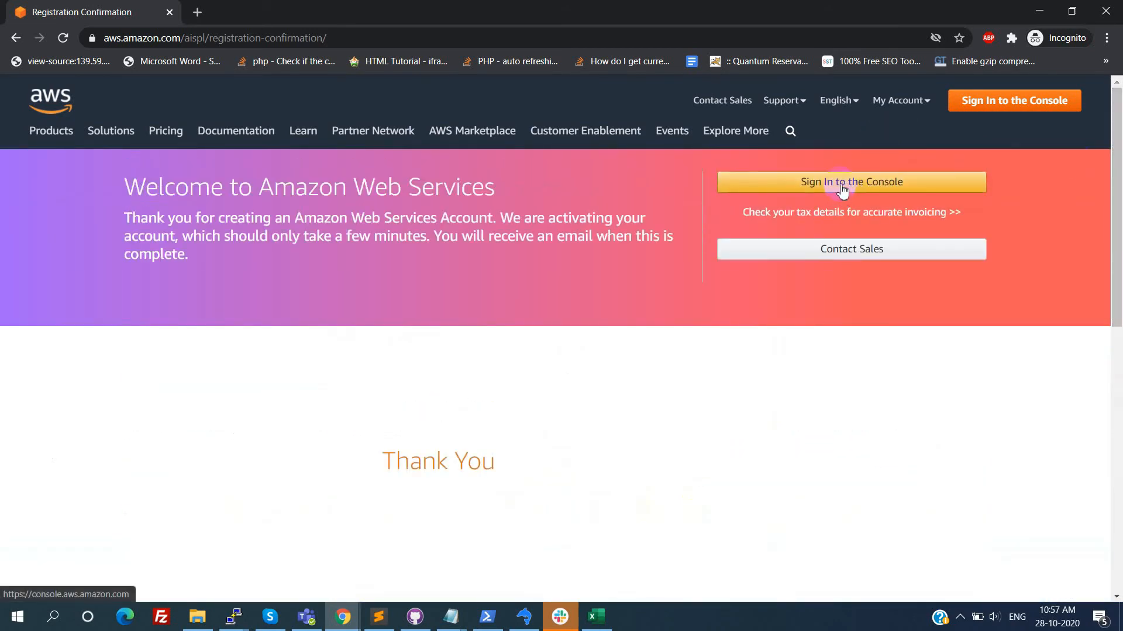
Sign in to the console from the Welcome to Amazon Web Services page
click(843, 181)
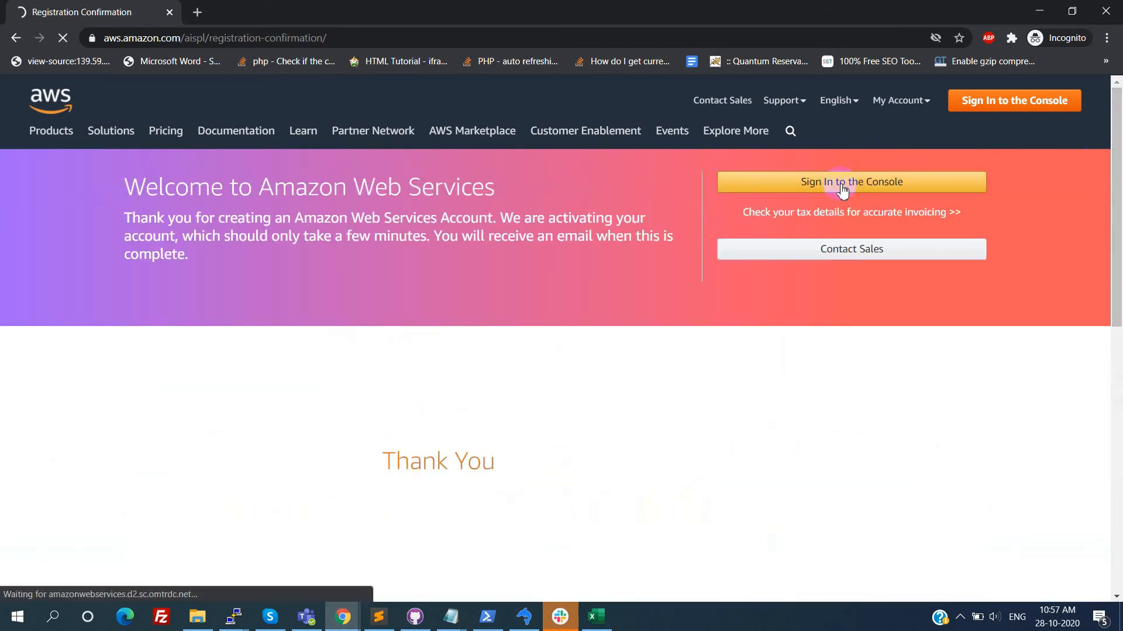
click(842, 182)
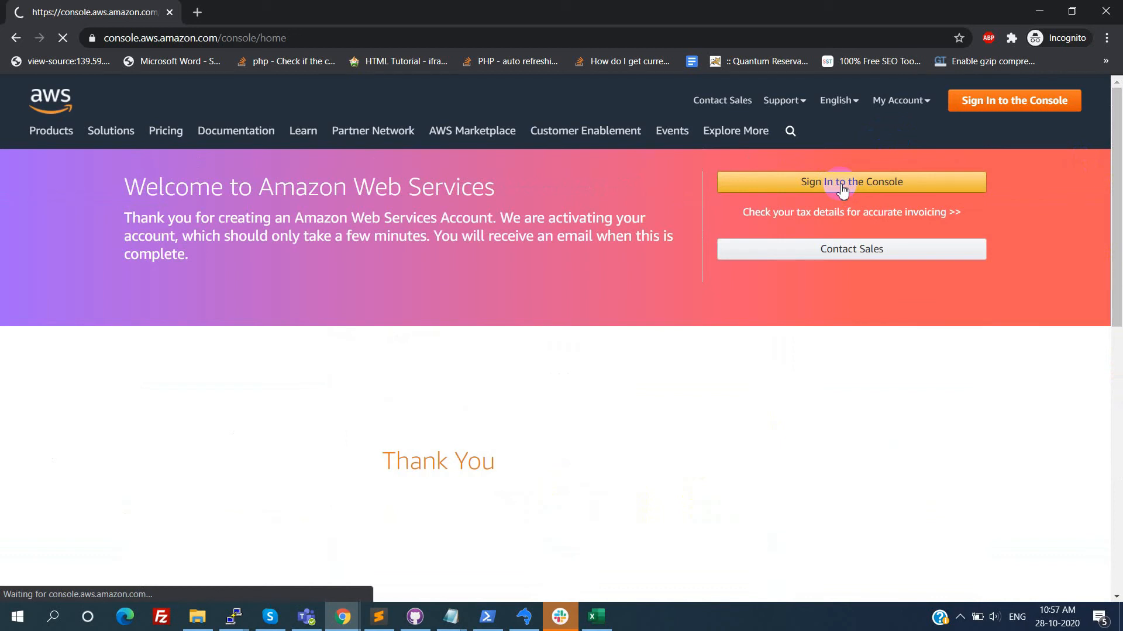
click(842, 182)
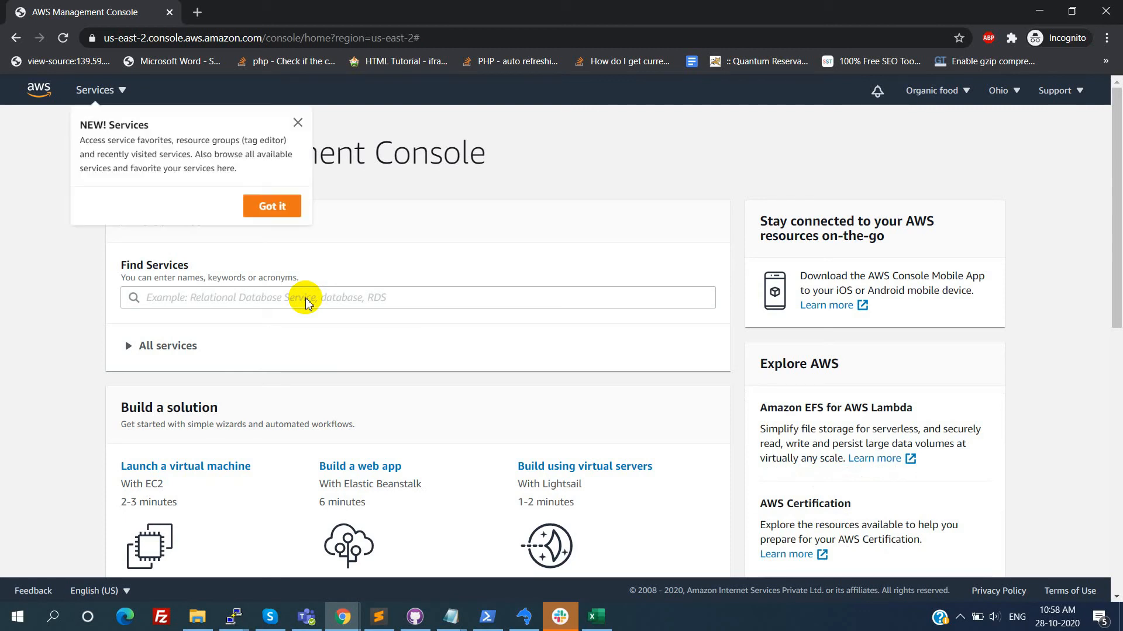
Dismiss the NEW! Services tip and go to EC2 under Compute from the Services menu
click(271, 205)
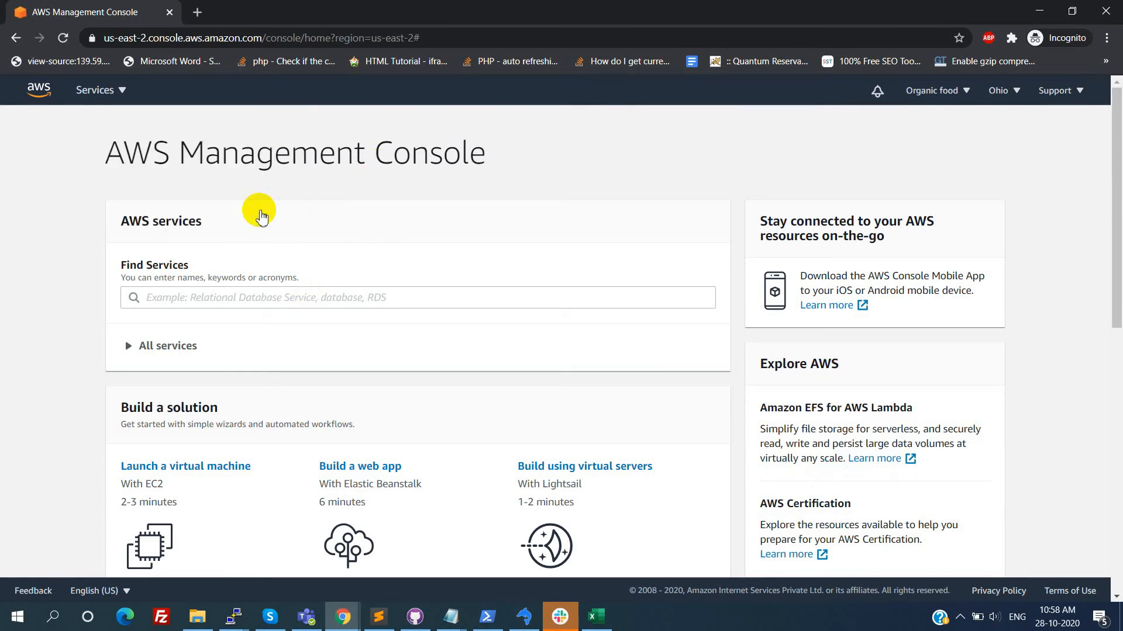
click(95, 90)
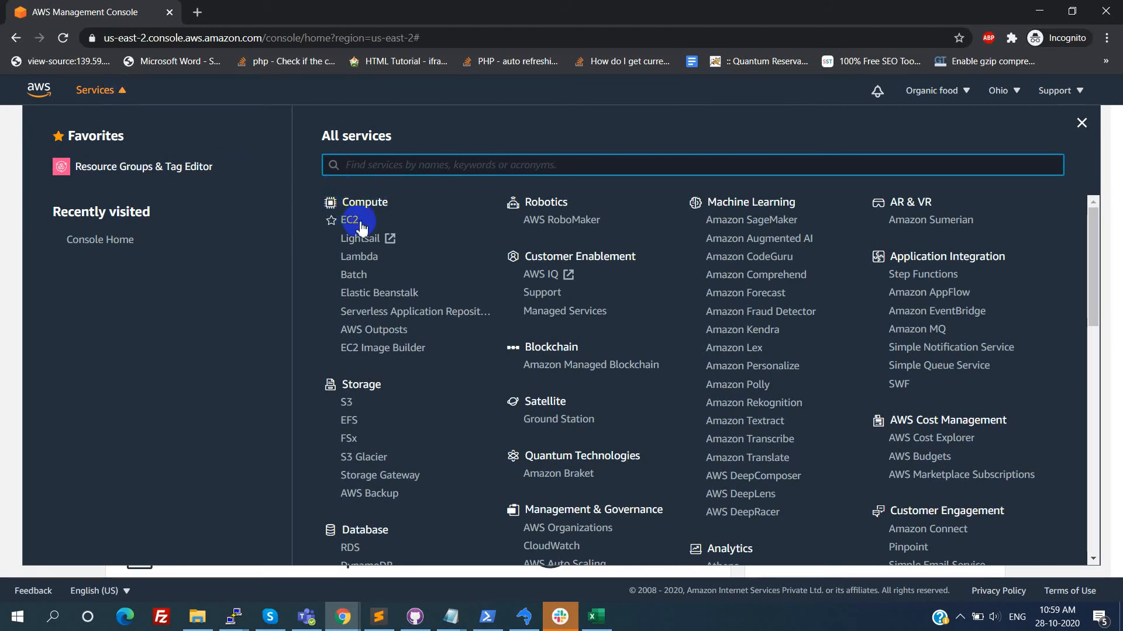
click(348, 220)
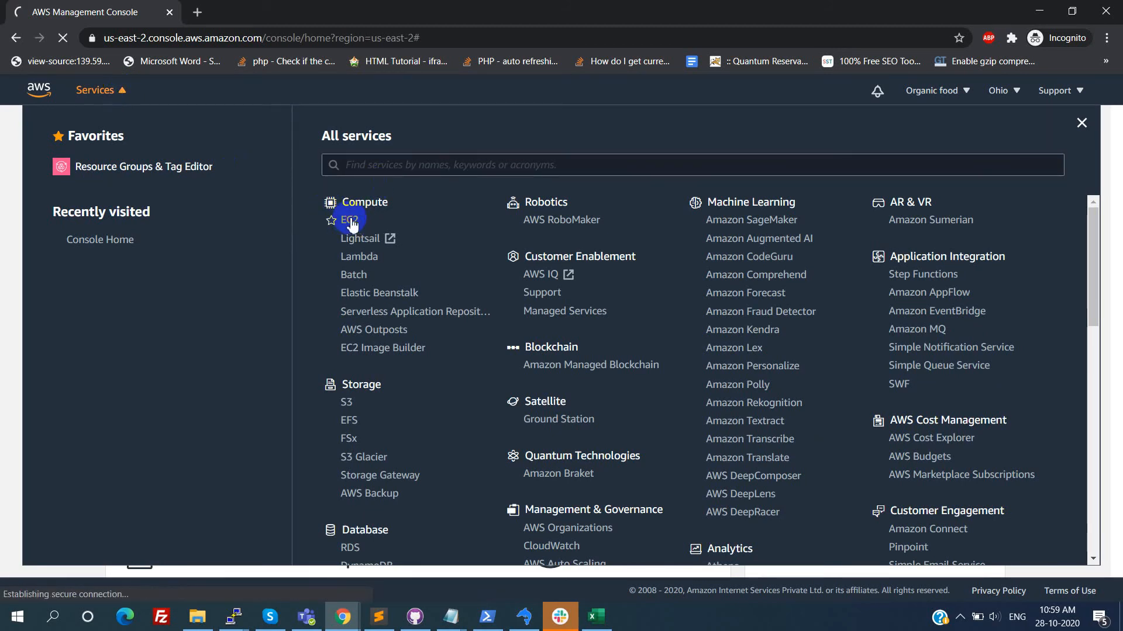
click(348, 220)
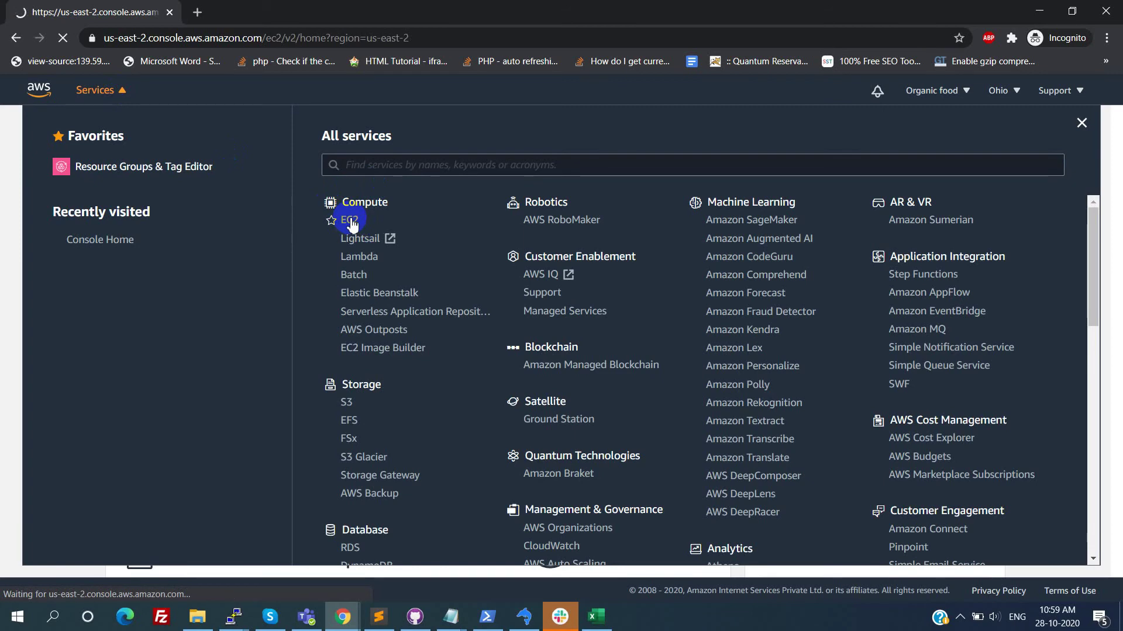
click(348, 220)
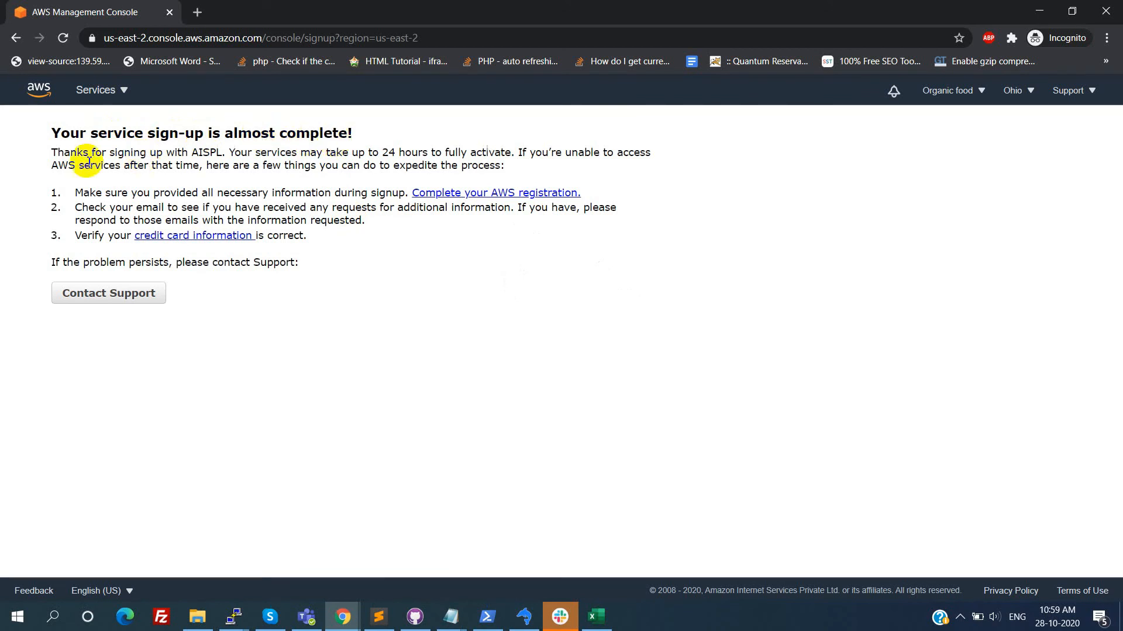
mouse_move(378, 154)
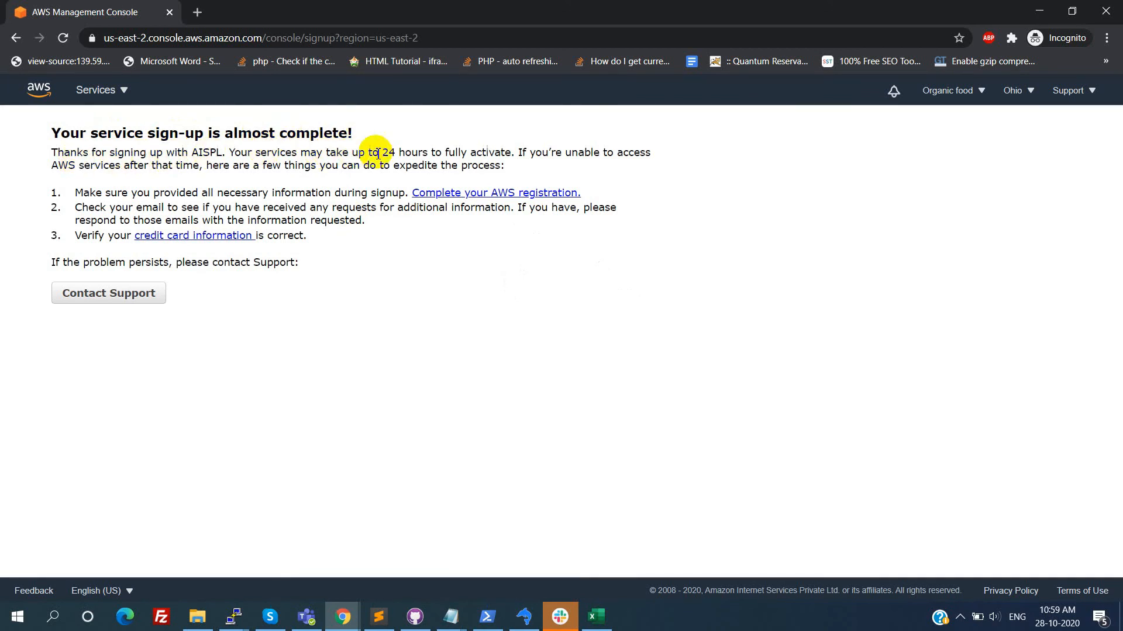
mouse_move(611, 166)
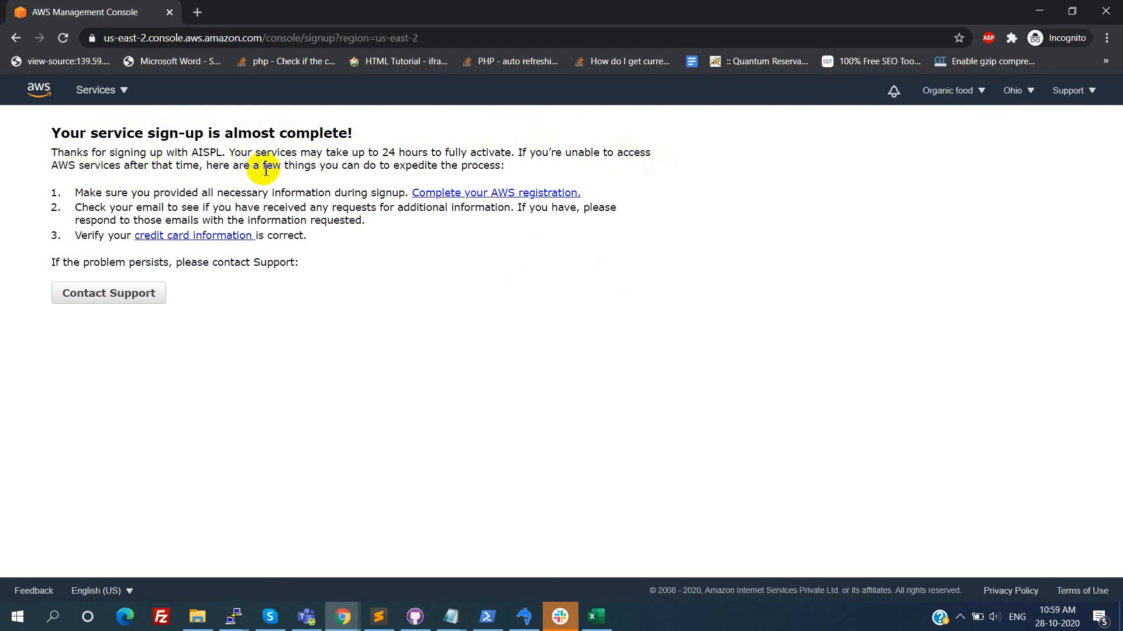
mouse_move(167, 202)
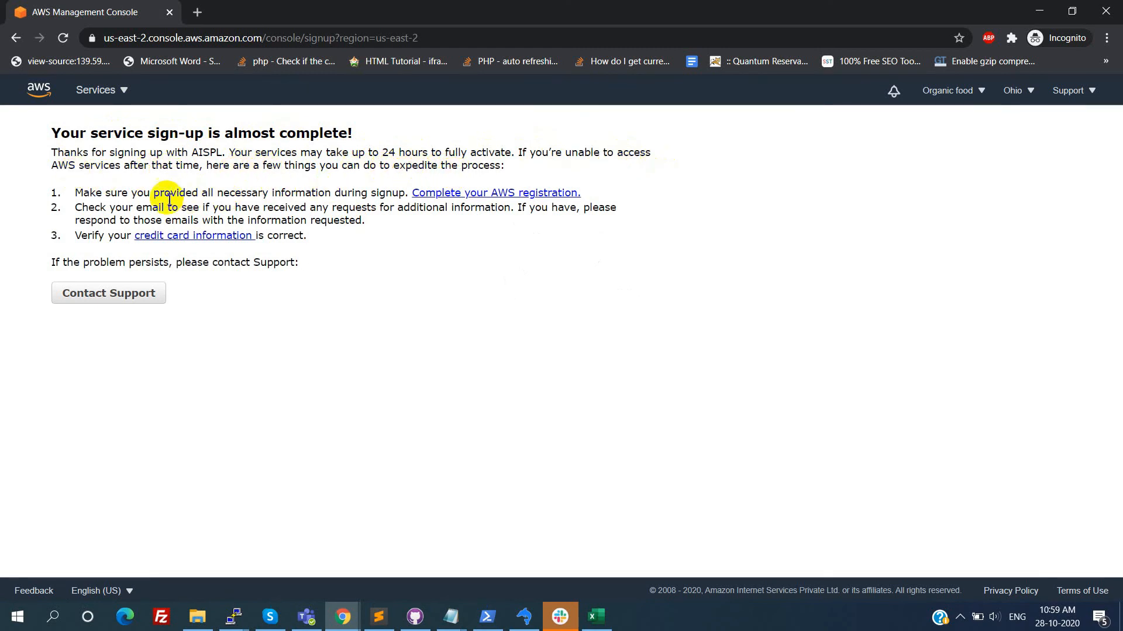
mouse_move(331, 288)
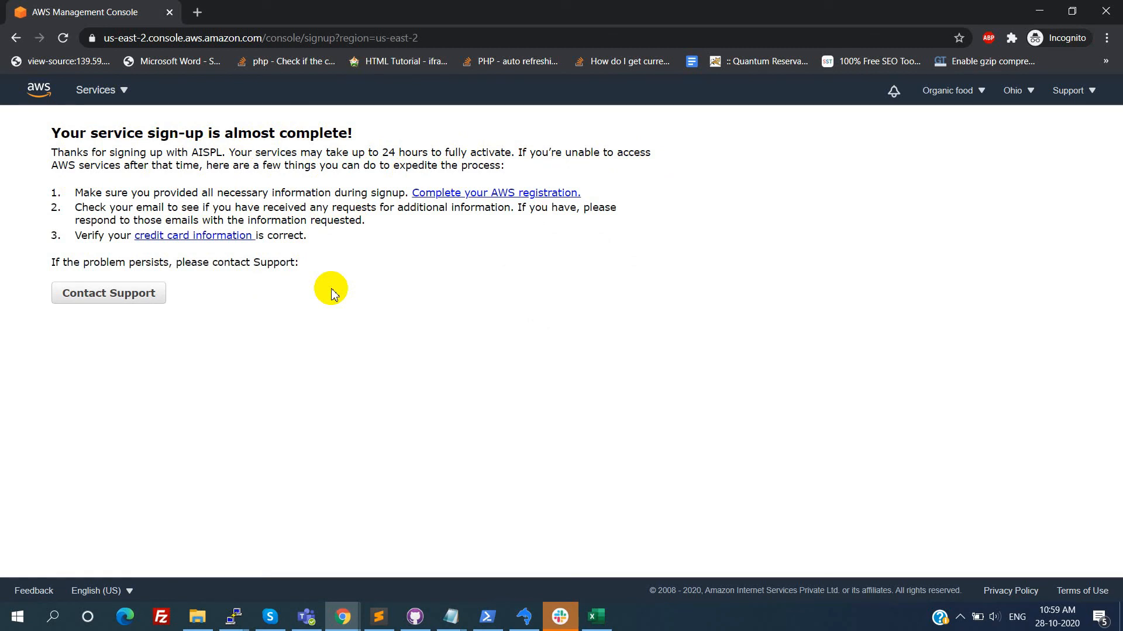
mouse_move(37, 91)
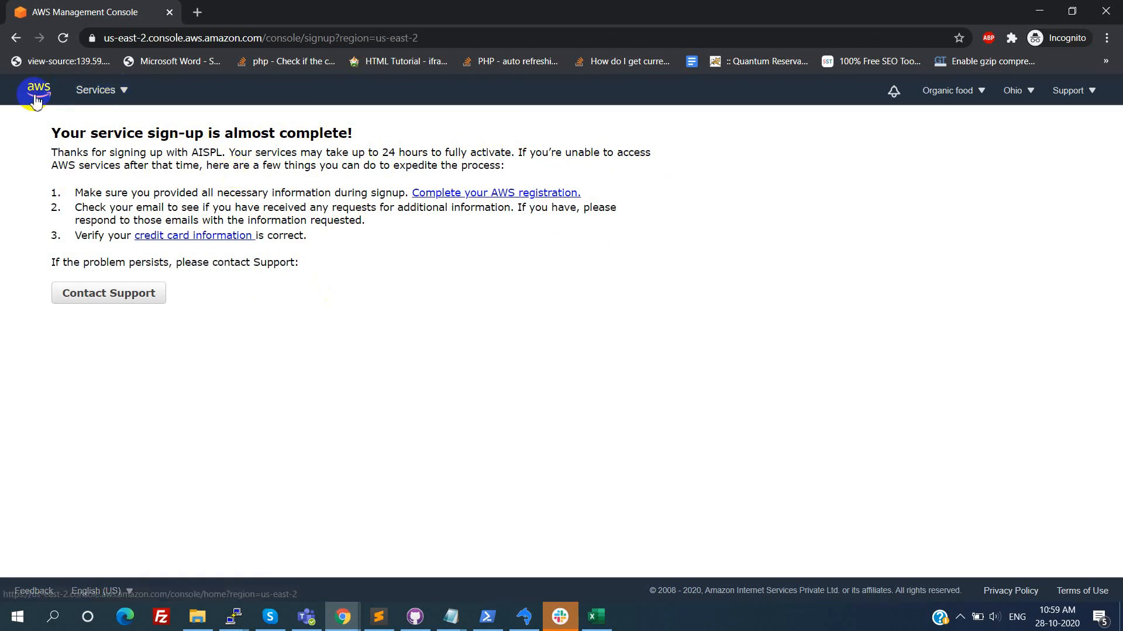
Return to console home via the aws logo and scroll to the Build a solution wizards
click(36, 89)
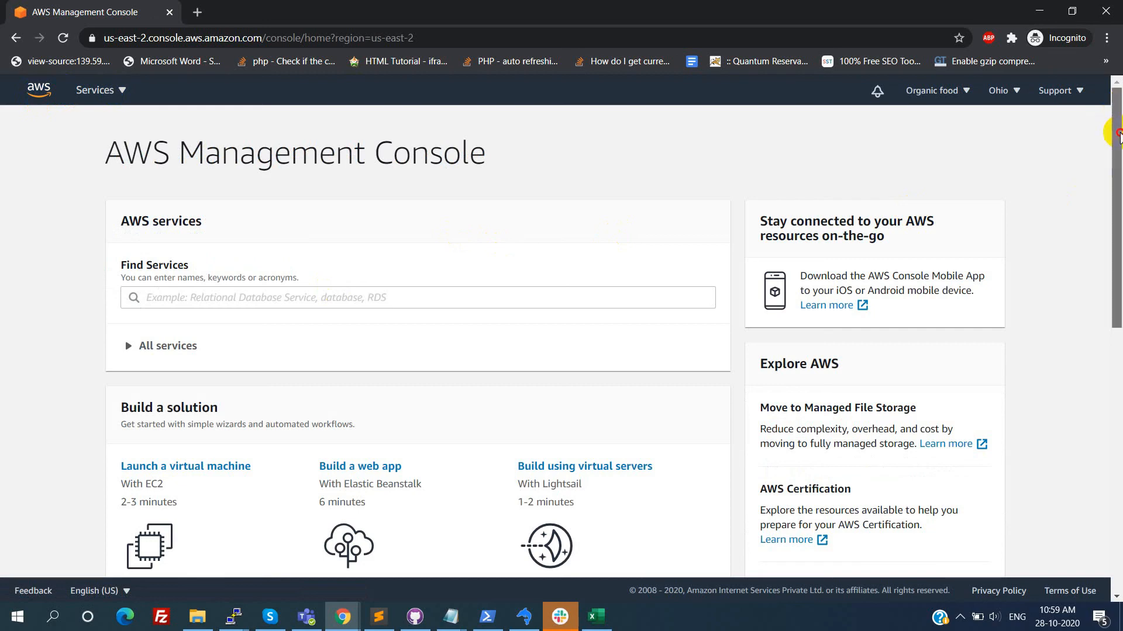
scroll(down, 3)
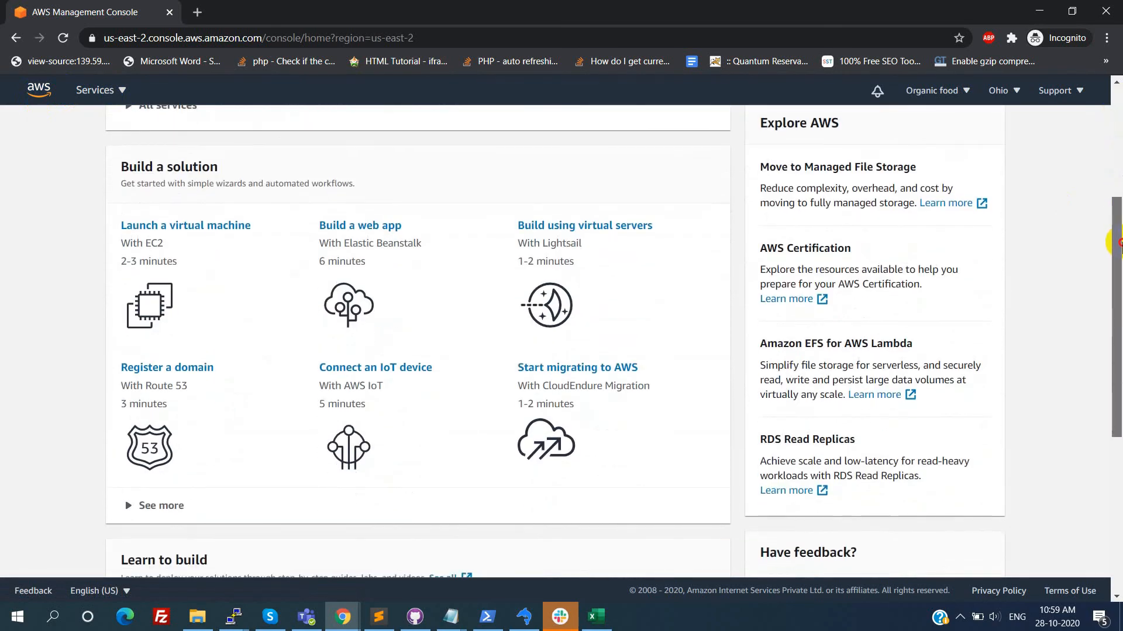